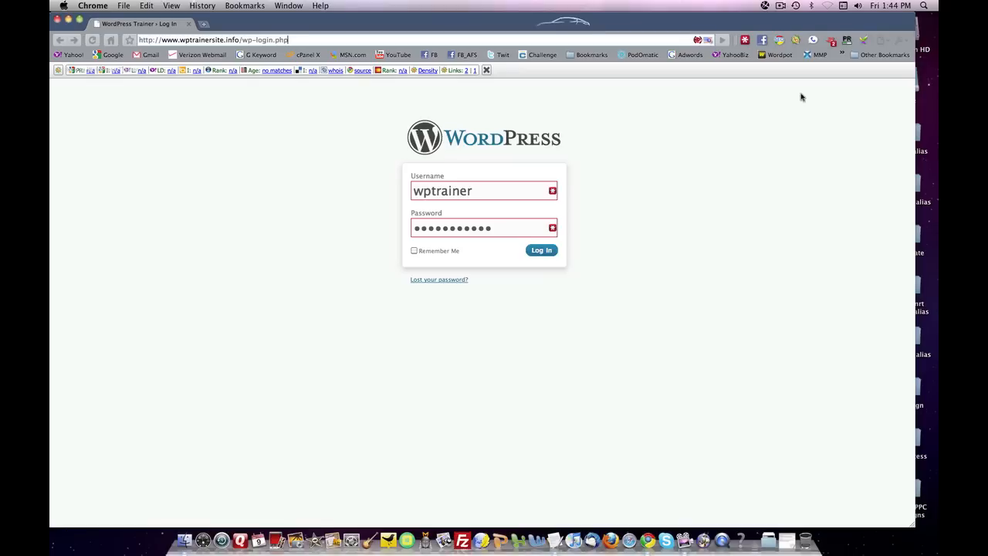
# Log in to the WordPress admin with the trainer account, reaching the Dashboard.
pyautogui.click(541, 250)
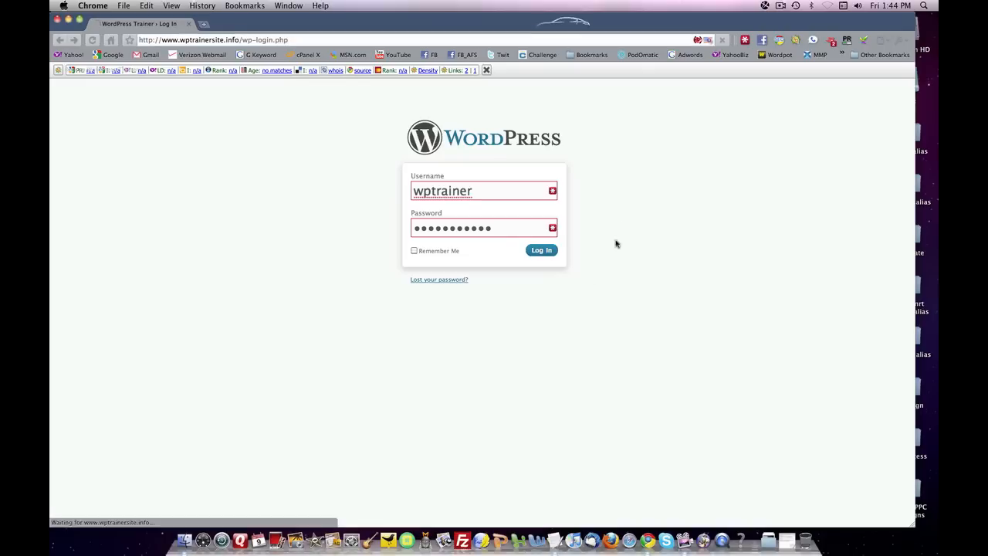
pyautogui.moveTo(714, 223)
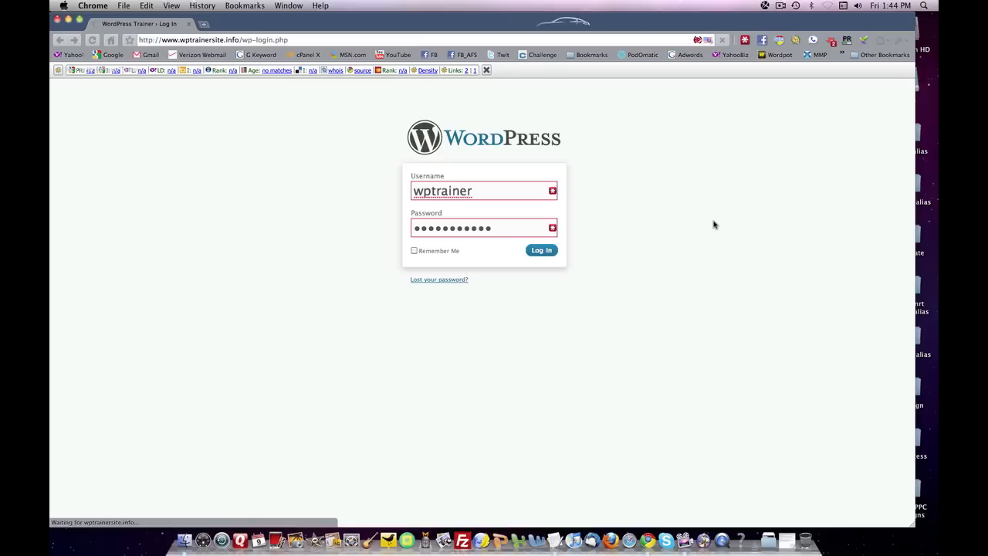
pyautogui.click(541, 250)
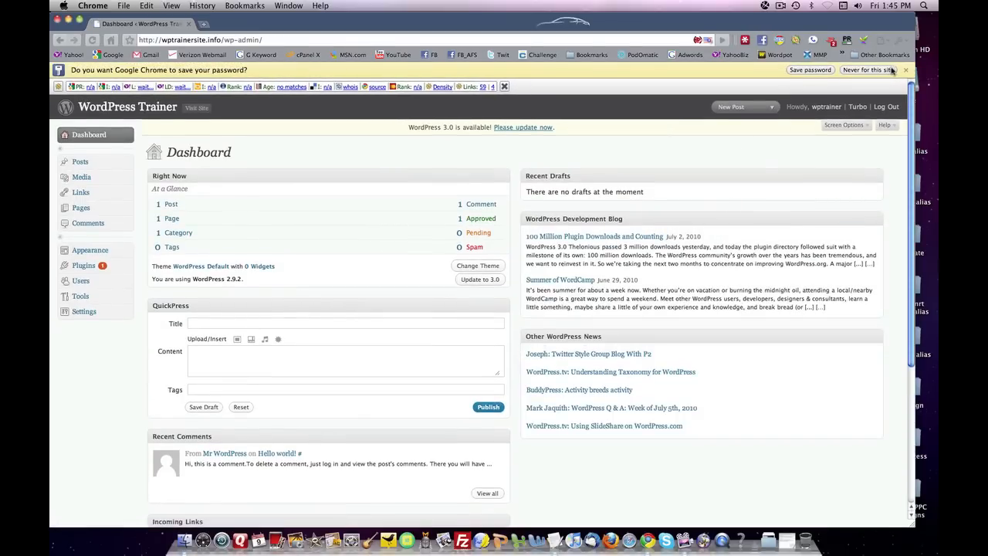
pyautogui.click(868, 69)
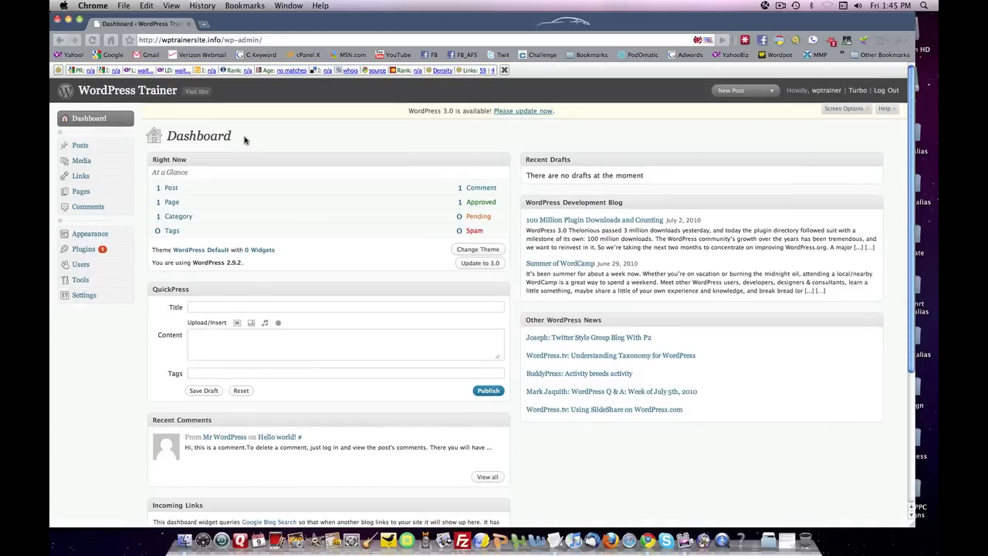
pyautogui.moveTo(247, 139)
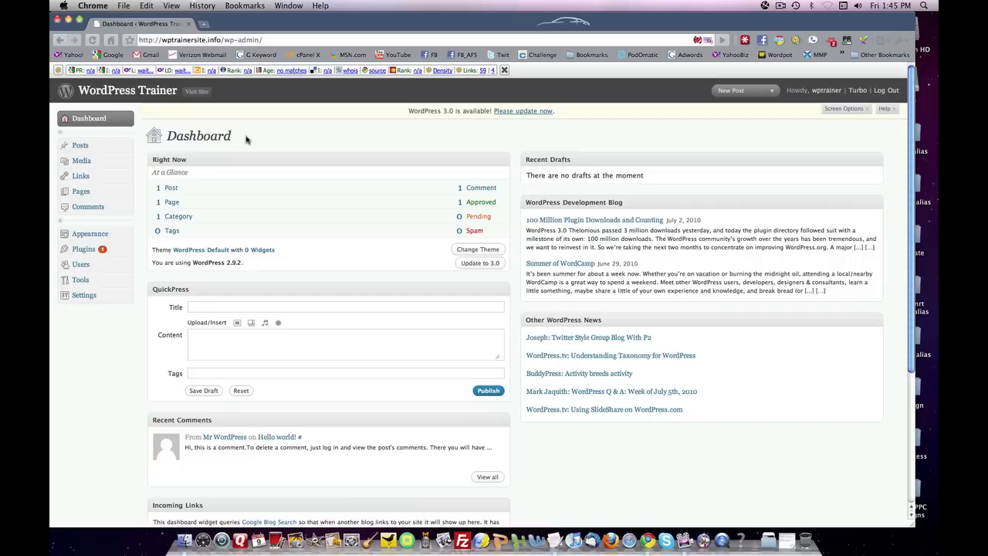
pyautogui.moveTo(297, 143)
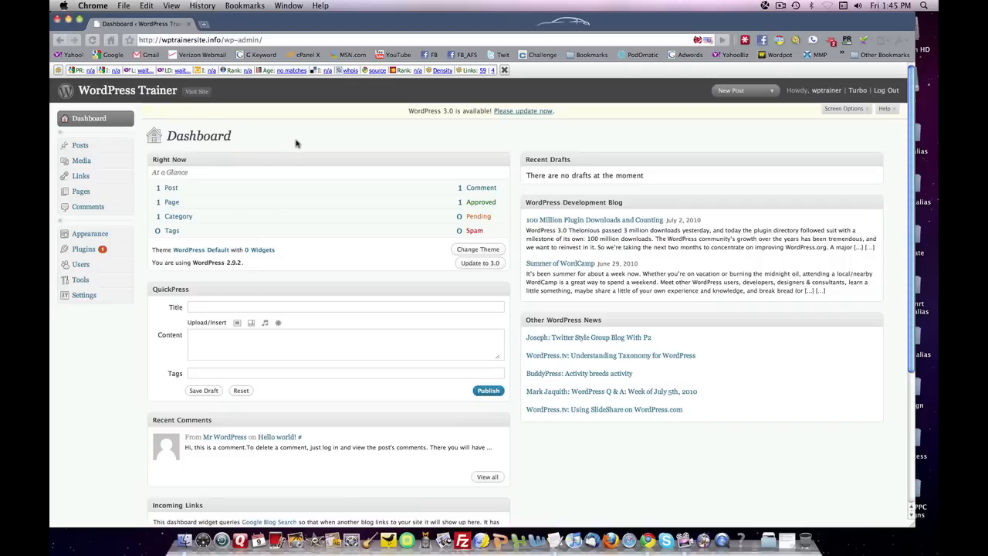
pyautogui.moveTo(308, 140)
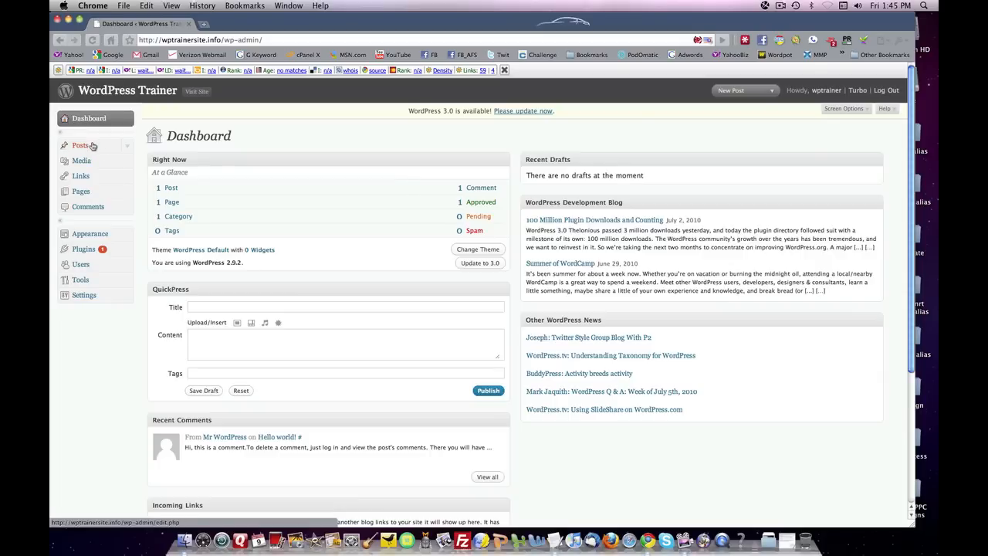
pyautogui.moveTo(87, 207)
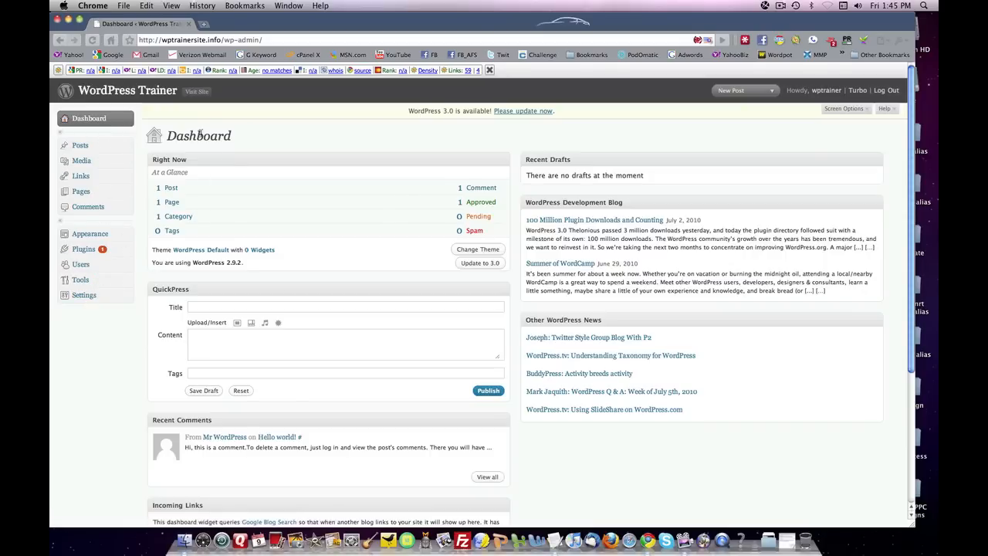
pyautogui.moveTo(820, 352)
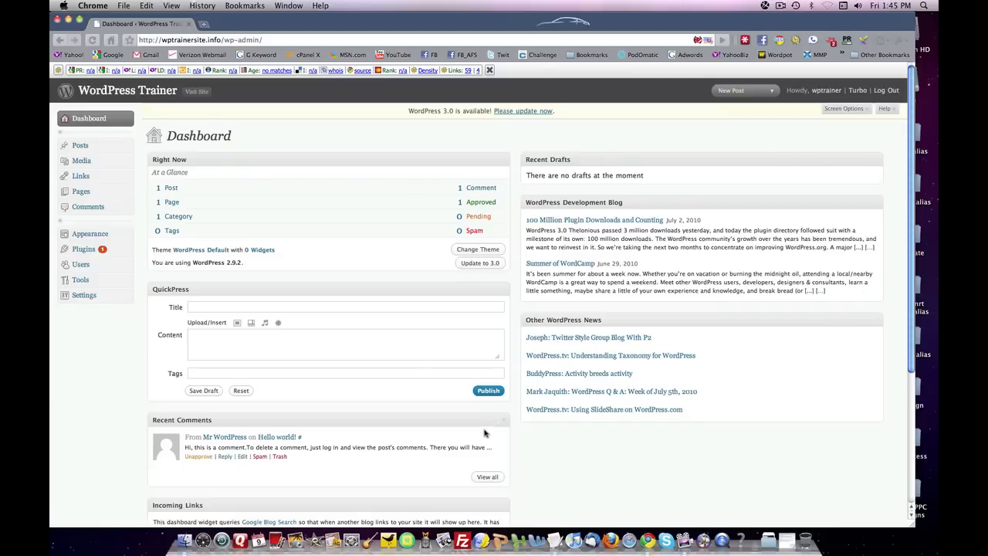
pyautogui.moveTo(329, 139)
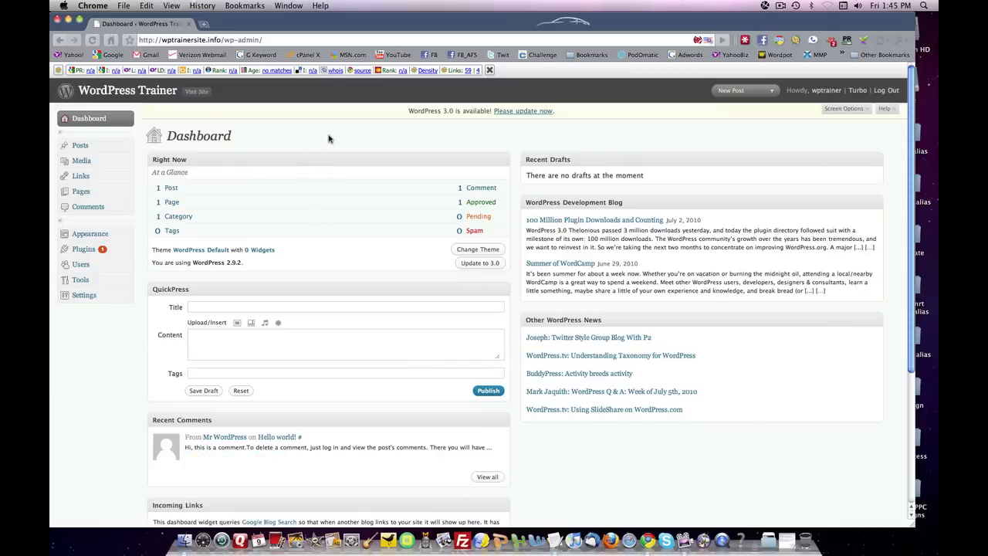
pyautogui.moveTo(292, 136)
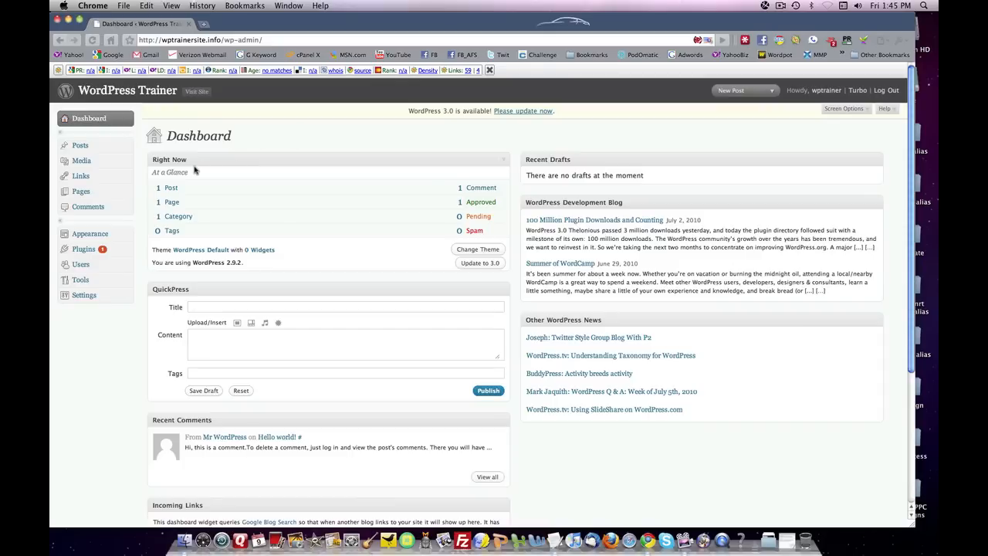
pyautogui.moveTo(142, 198)
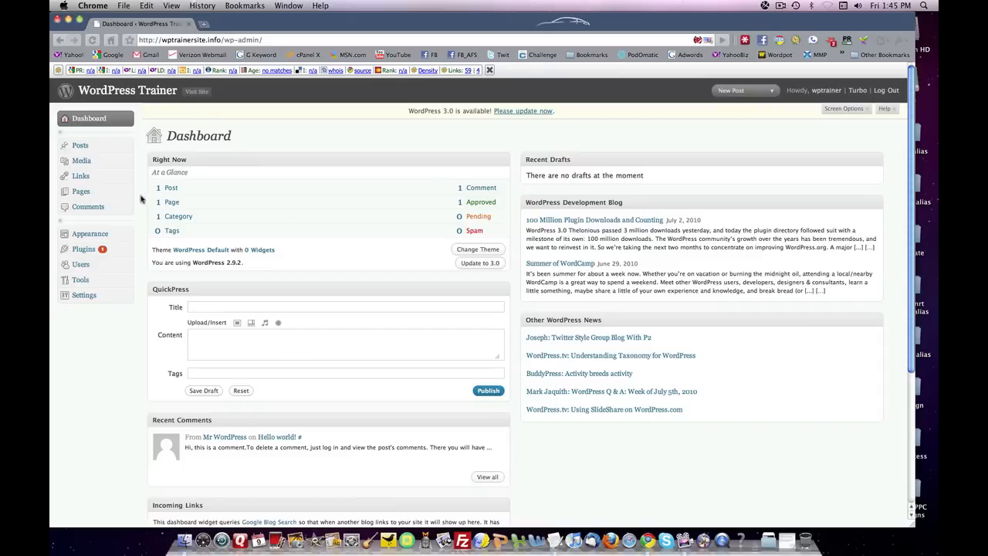
pyautogui.moveTo(507, 257)
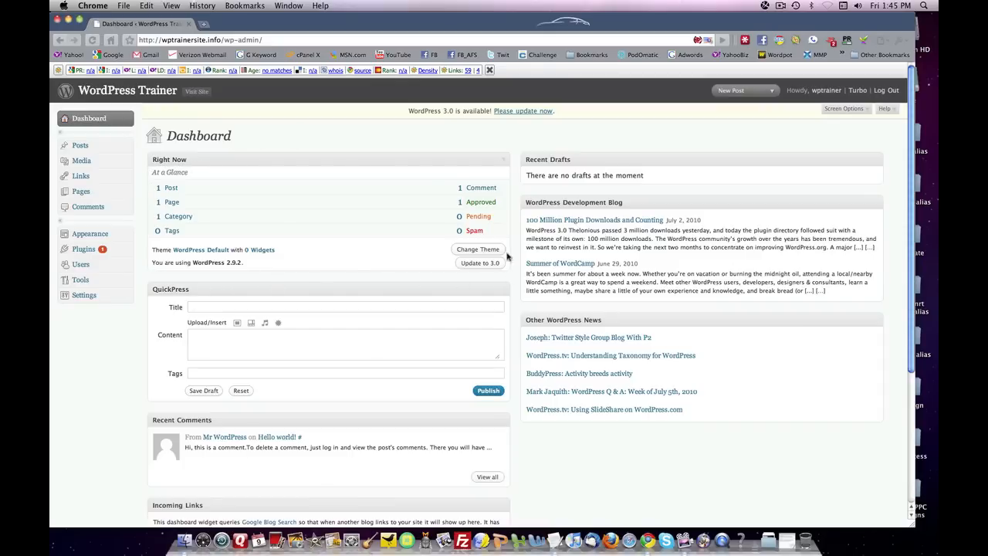
pyautogui.moveTo(505, 176)
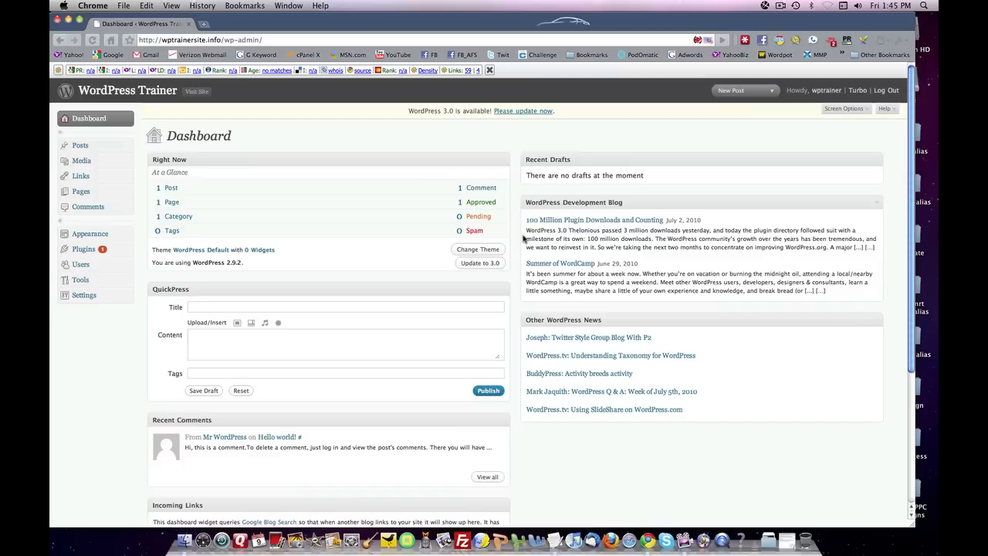
pyautogui.moveTo(506, 247)
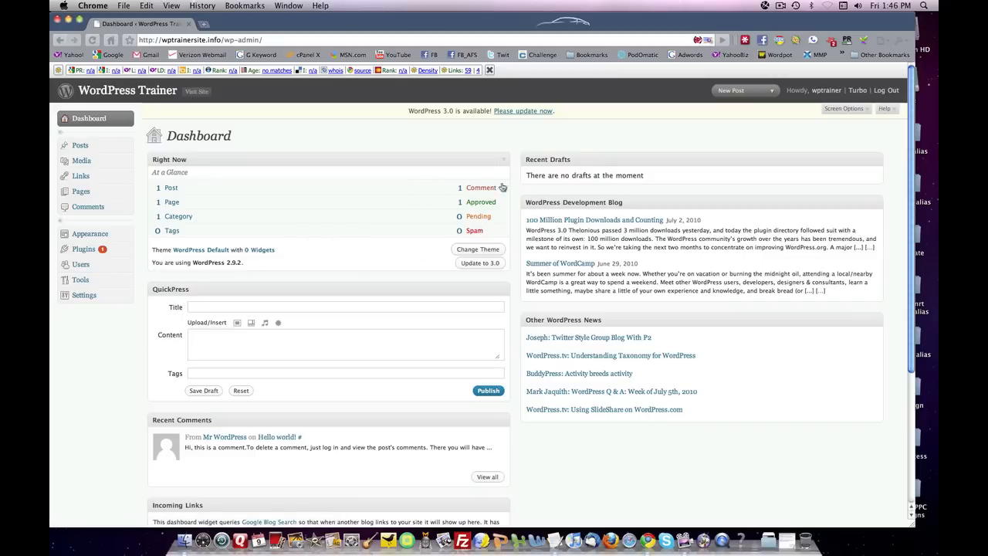
pyautogui.moveTo(558, 210)
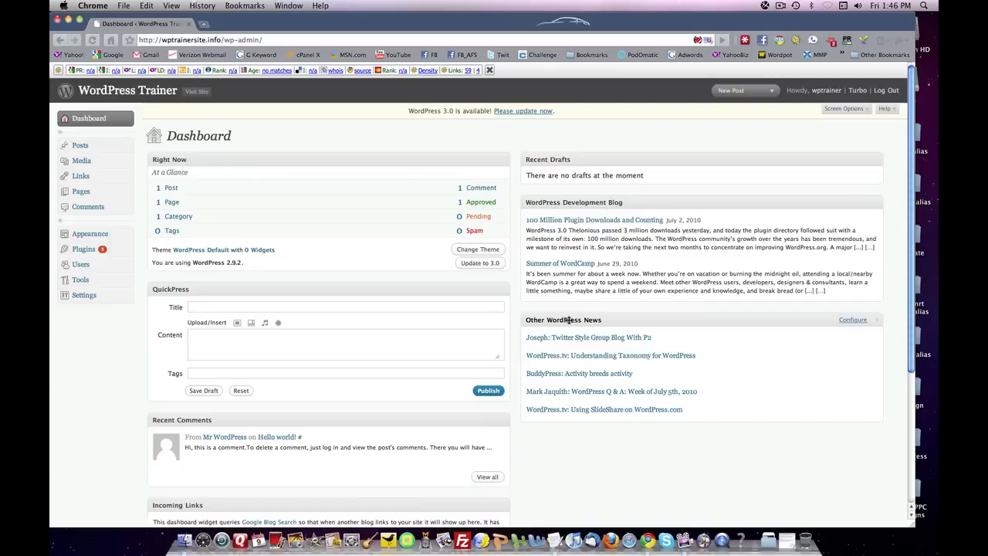
# Scroll through the Dashboard to review the widget boxes in both columns.
pyautogui.scroll(-3)
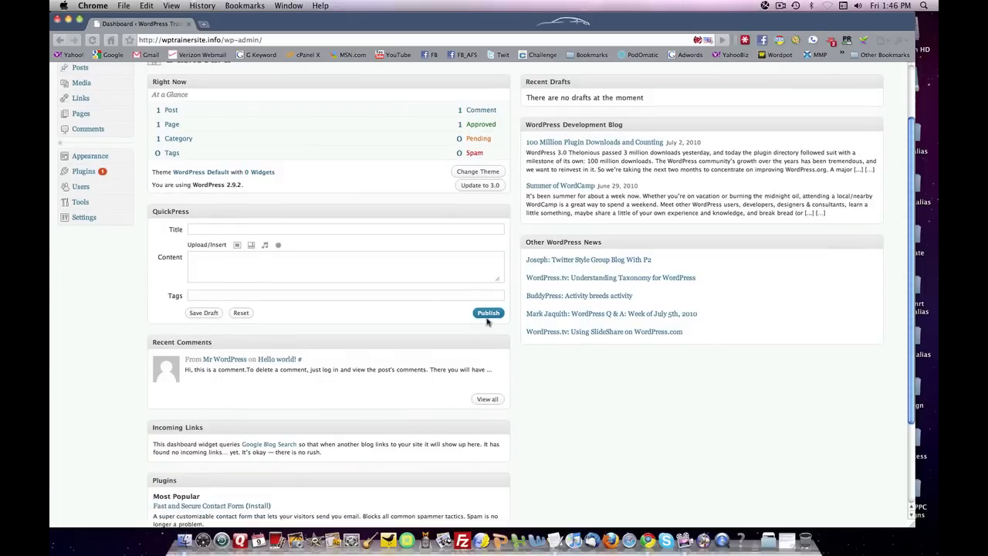
pyautogui.moveTo(247, 215)
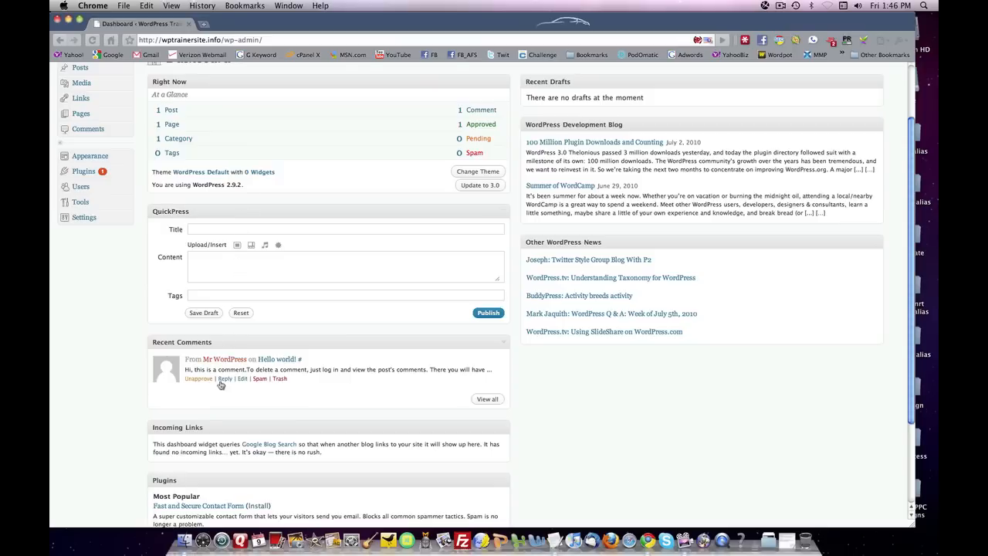
pyautogui.scroll(-3)
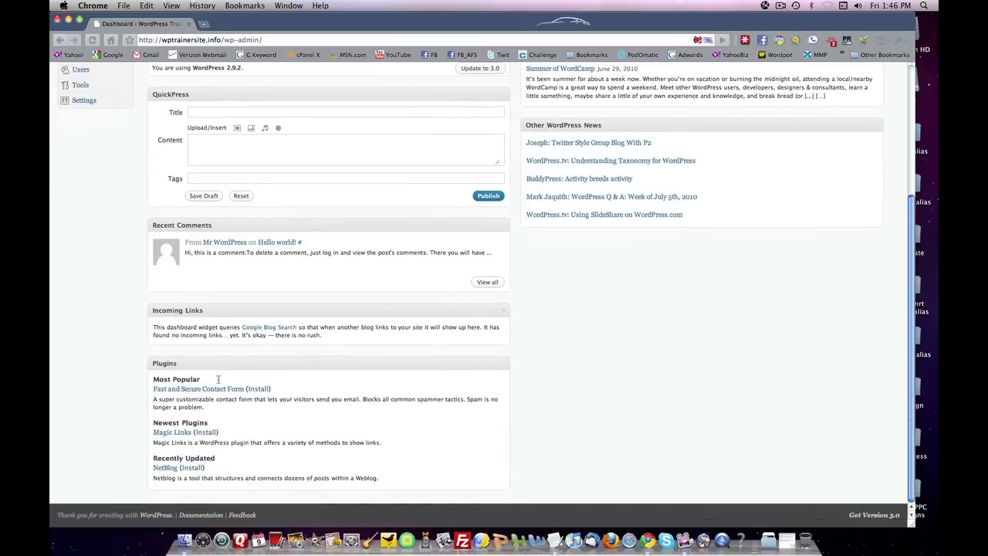
pyautogui.scroll(3)
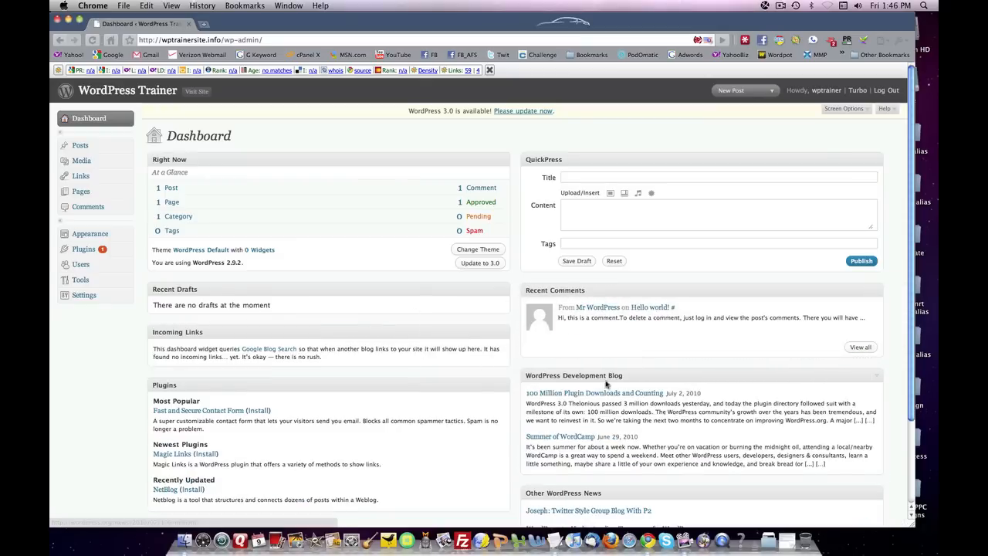
pyautogui.scroll(-3)
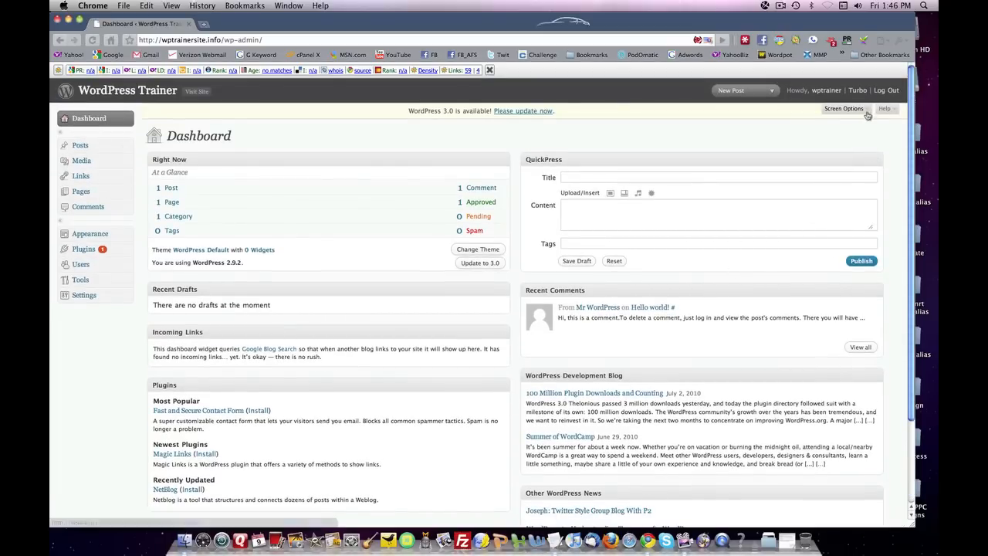
# Hide the Development Blog, Recent Drafts and another box via Screen Options.
pyautogui.click(843, 108)
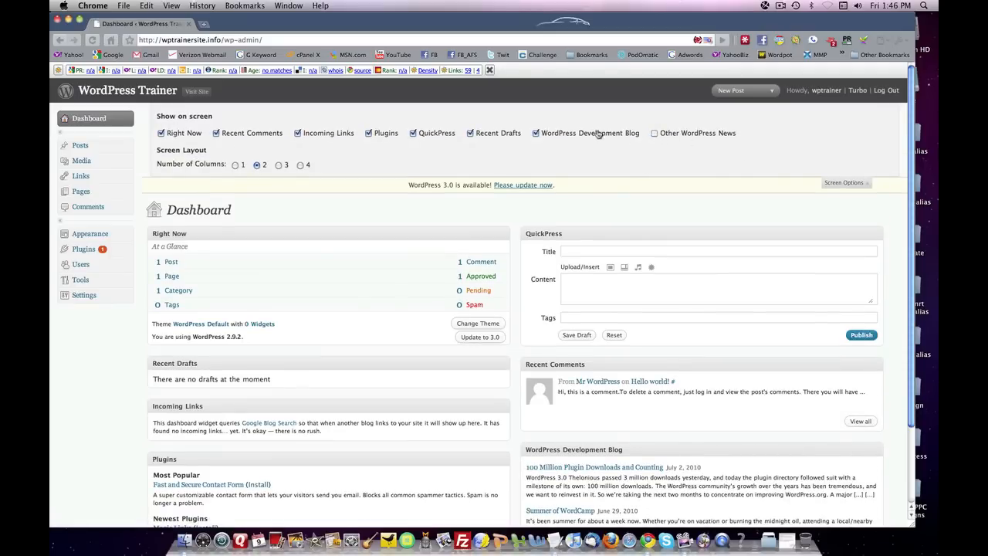
pyautogui.click(536, 133)
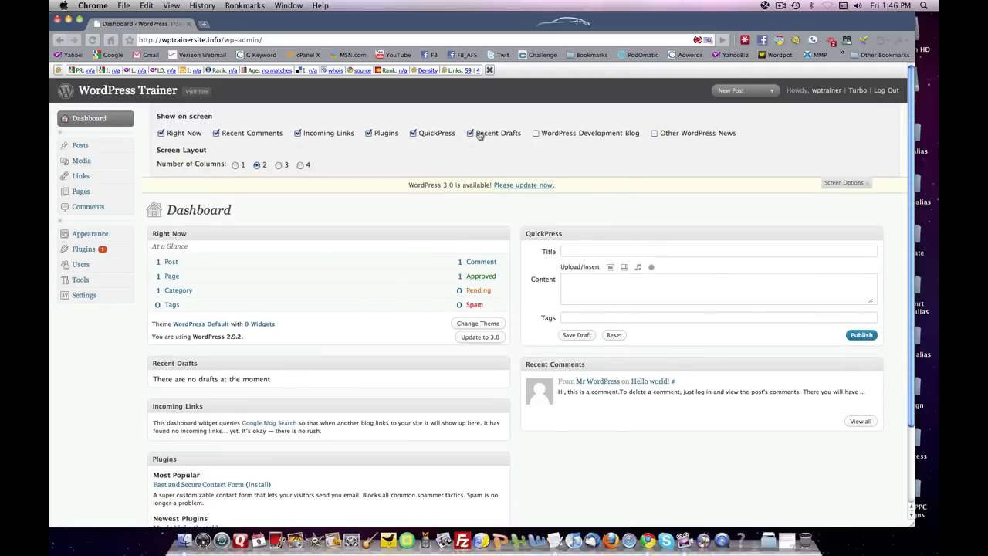
pyautogui.click(469, 133)
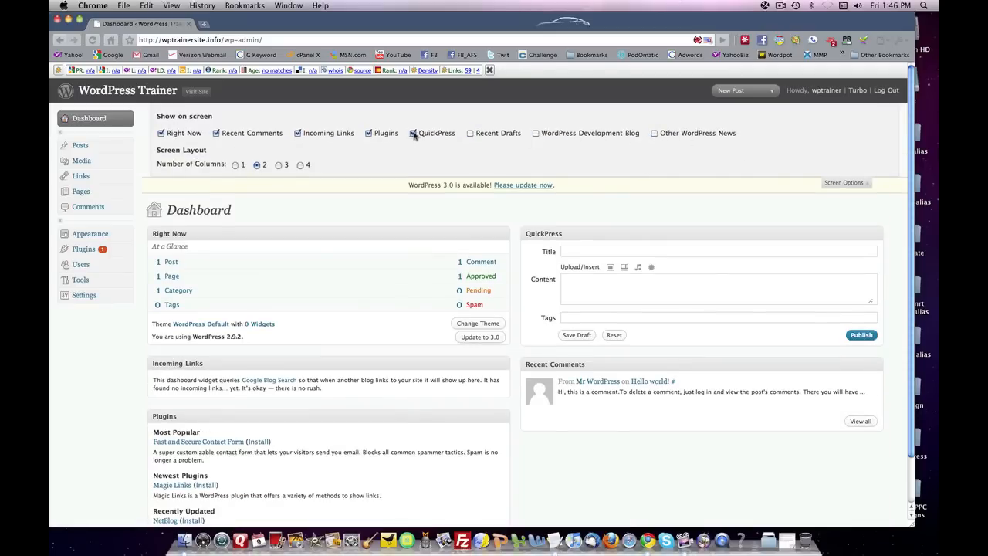
pyautogui.click(414, 133)
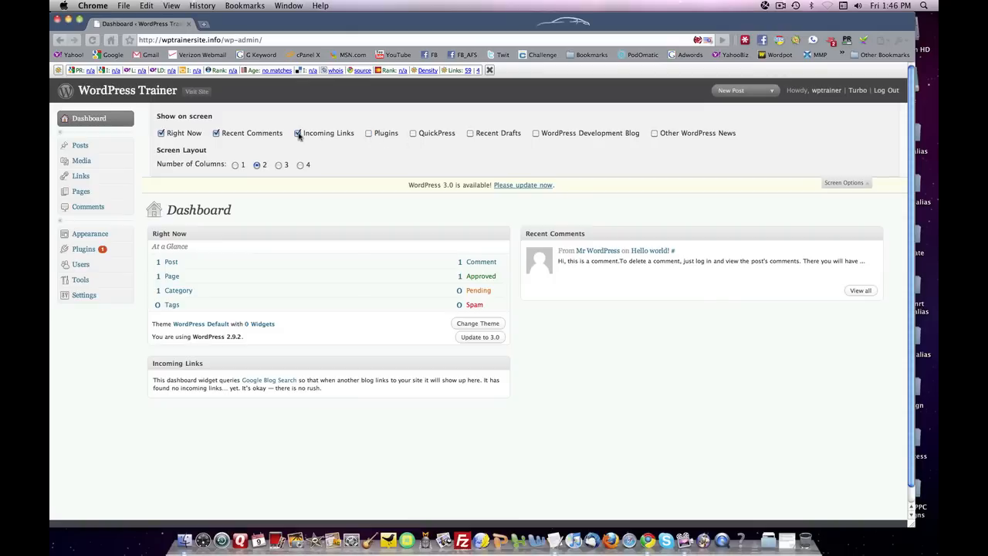
# Toggle the Right Now box off and back on, and show Recent Comments.
pyautogui.click(298, 133)
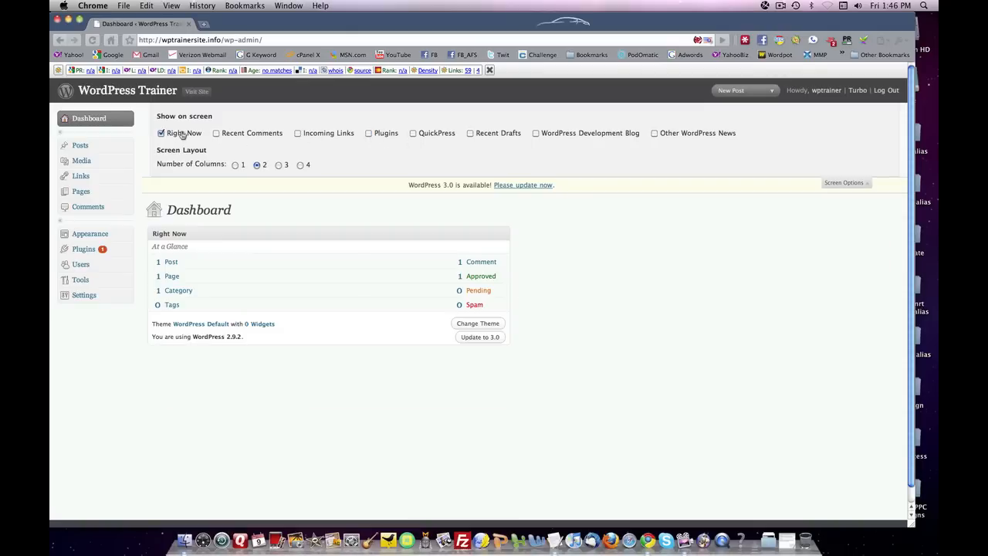
pyautogui.click(161, 133)
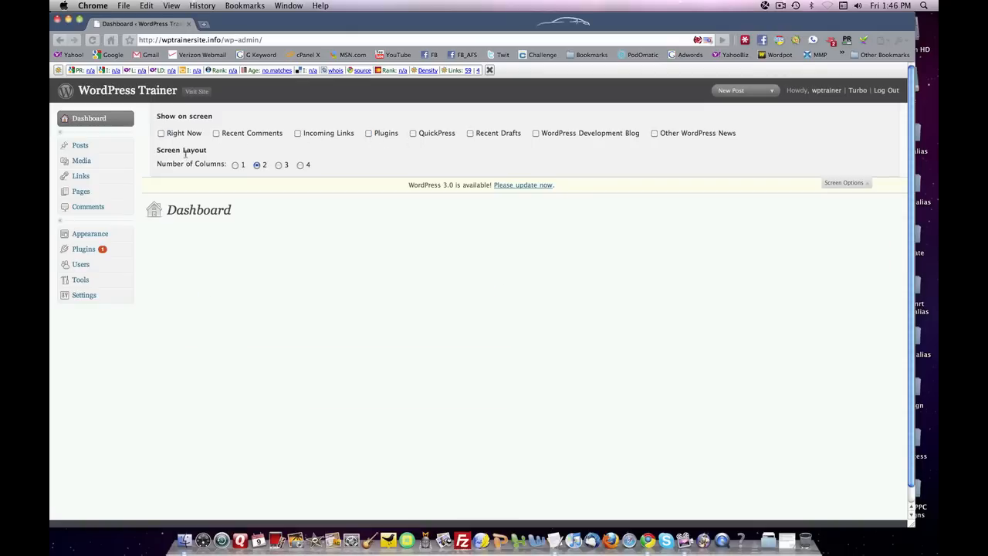
pyautogui.click(160, 133)
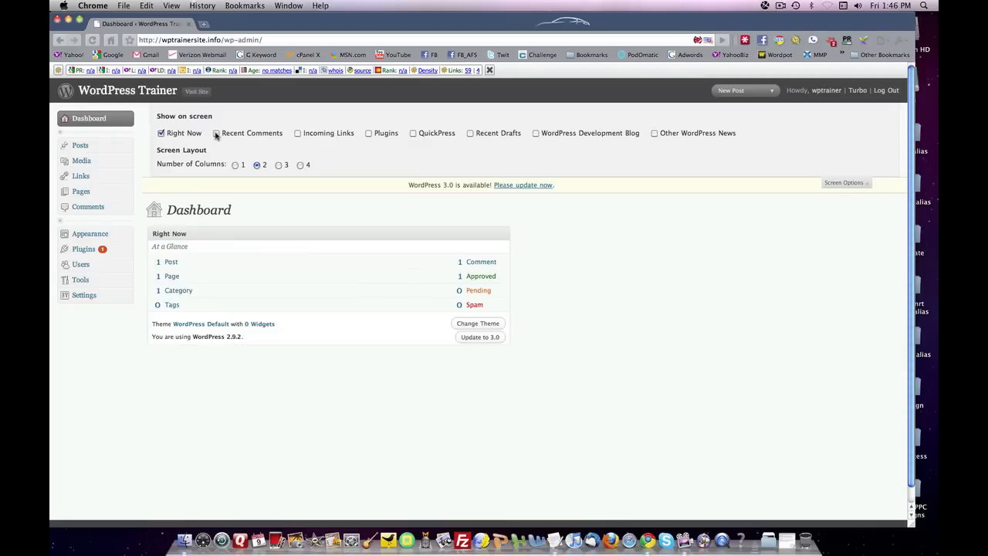
pyautogui.click(298, 133)
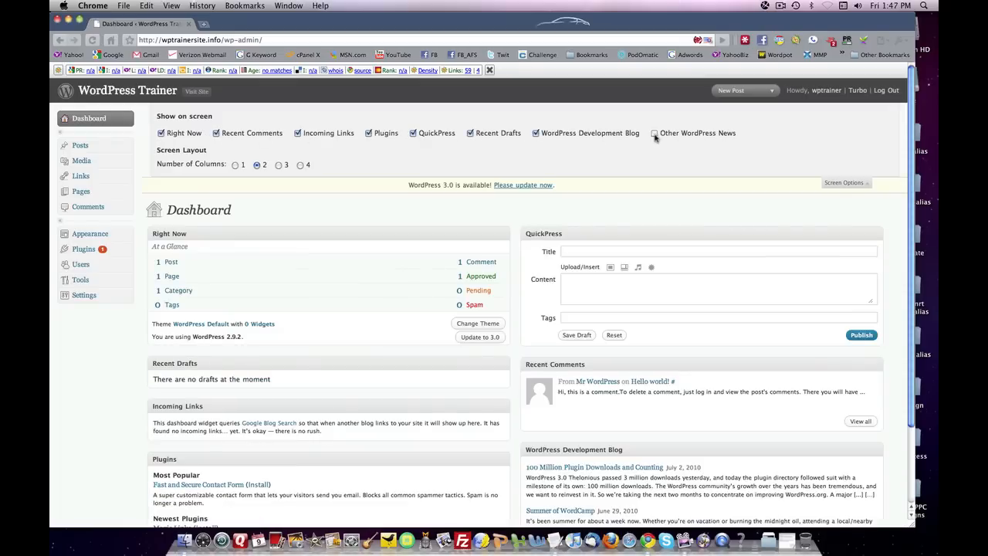
# Add Other WordPress News, try 4 and 3 columns, then settle on a 2-column layout.
pyautogui.click(654, 132)
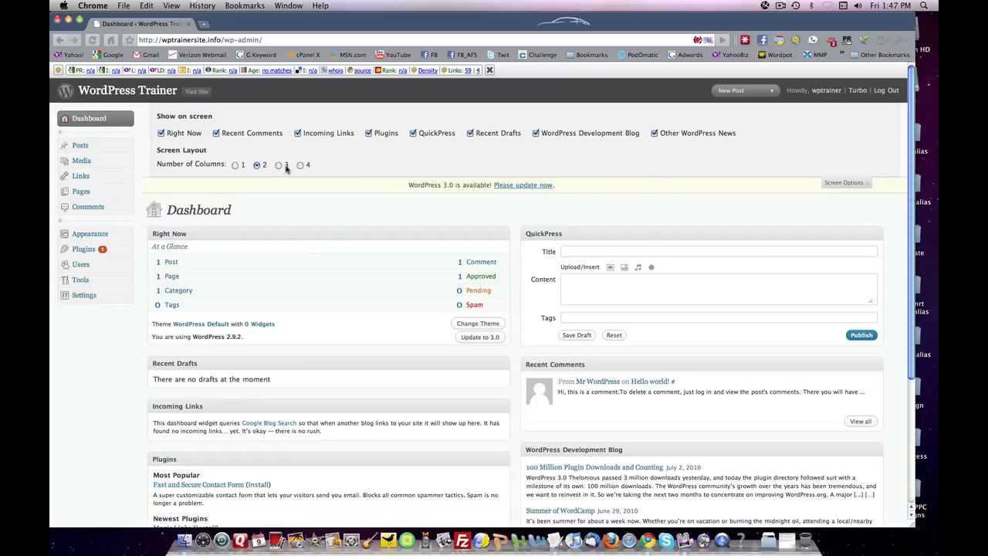
pyautogui.click(300, 164)
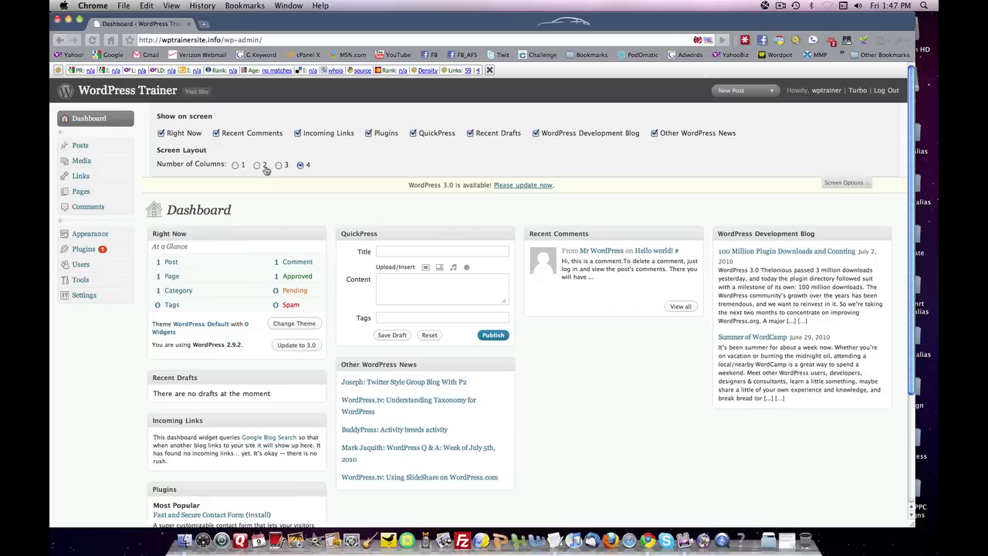
pyautogui.click(278, 164)
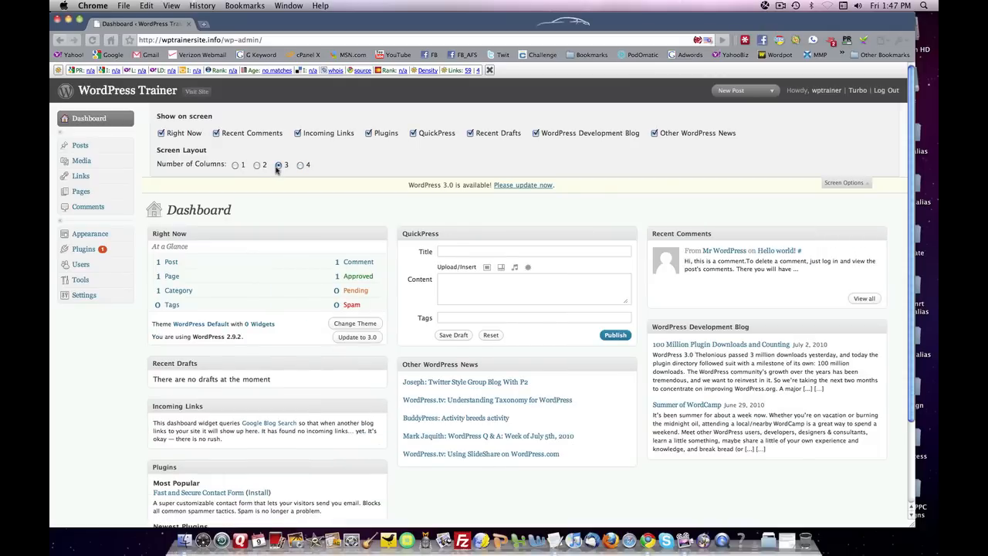
pyautogui.click(257, 164)
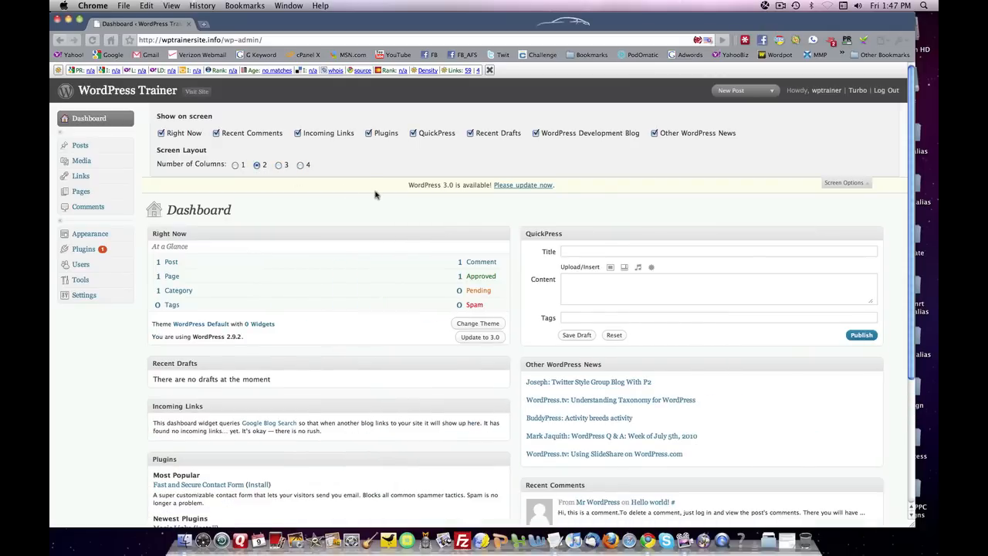
pyautogui.scroll(-3)
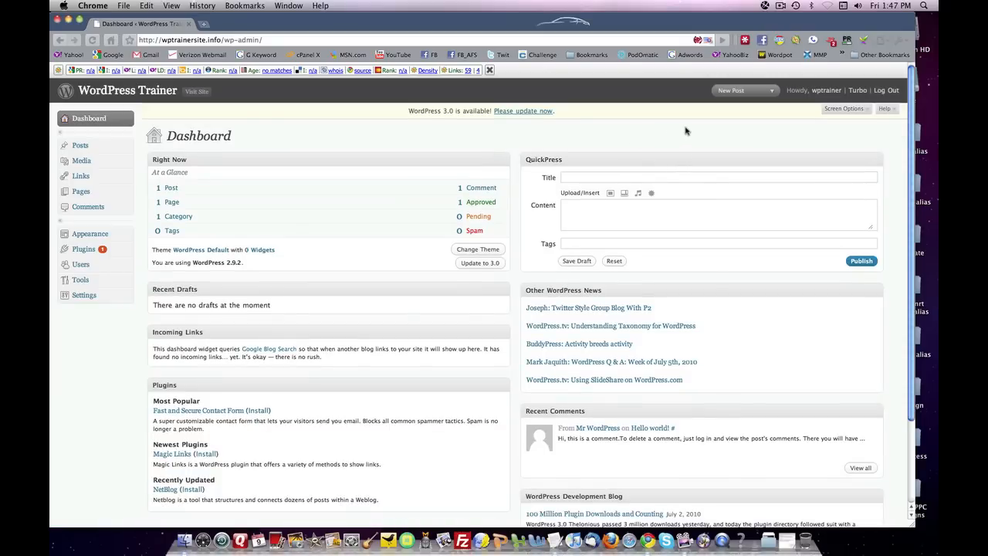
pyautogui.moveTo(716, 152)
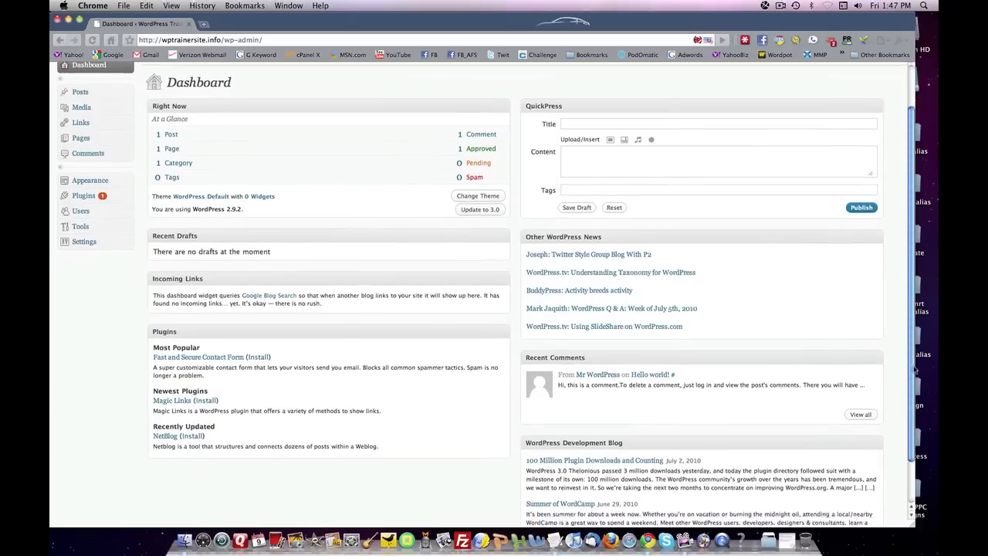
pyautogui.scroll(-3)
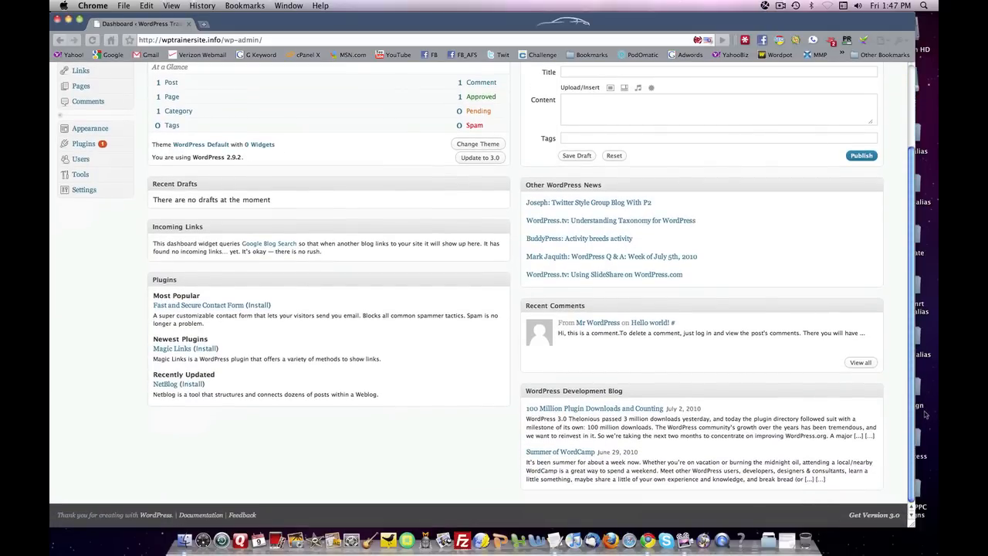
pyautogui.scroll(3)
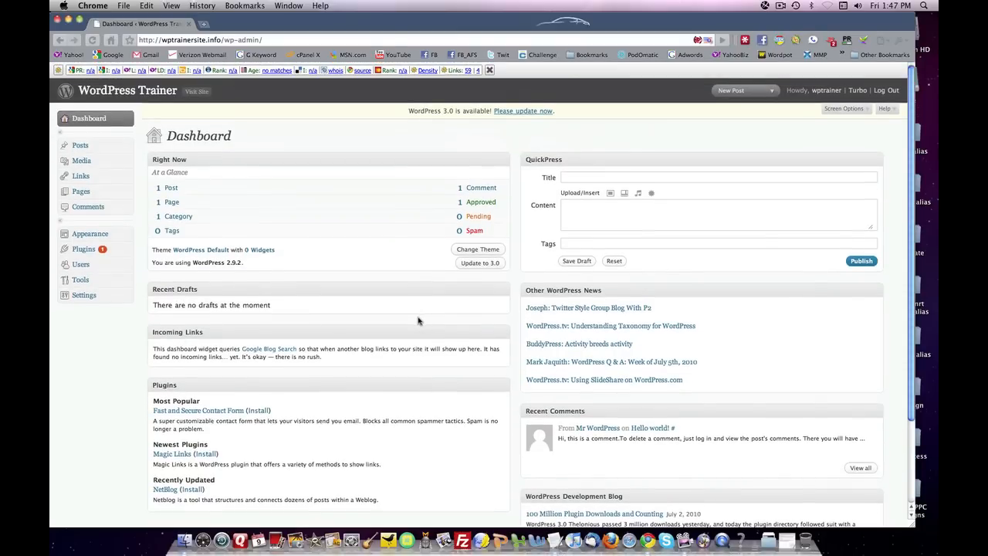
pyautogui.moveTo(130, 155)
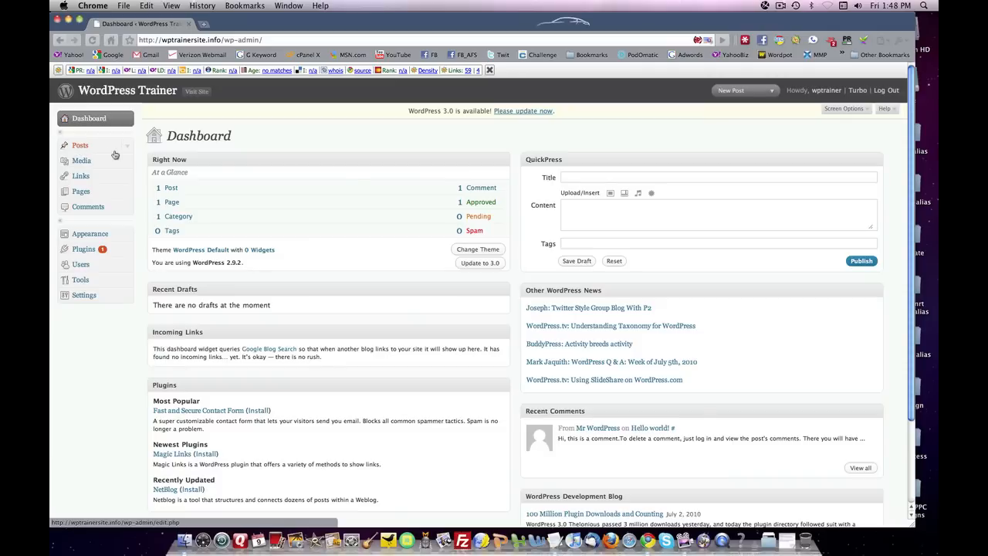
pyautogui.moveTo(86, 147)
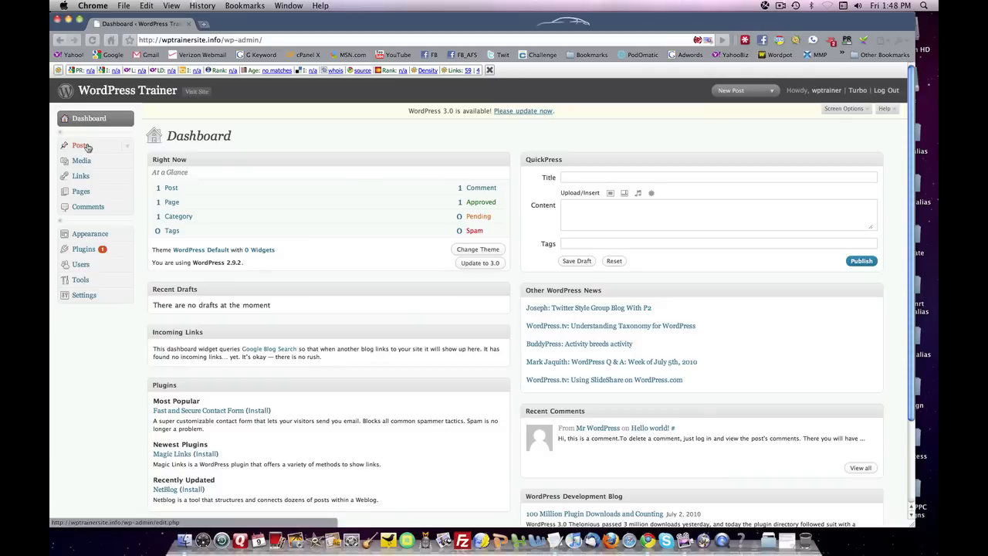
# Show the Edit Posts list, check its Screen Options, and go to the Hello world! post.
pyautogui.click(80, 145)
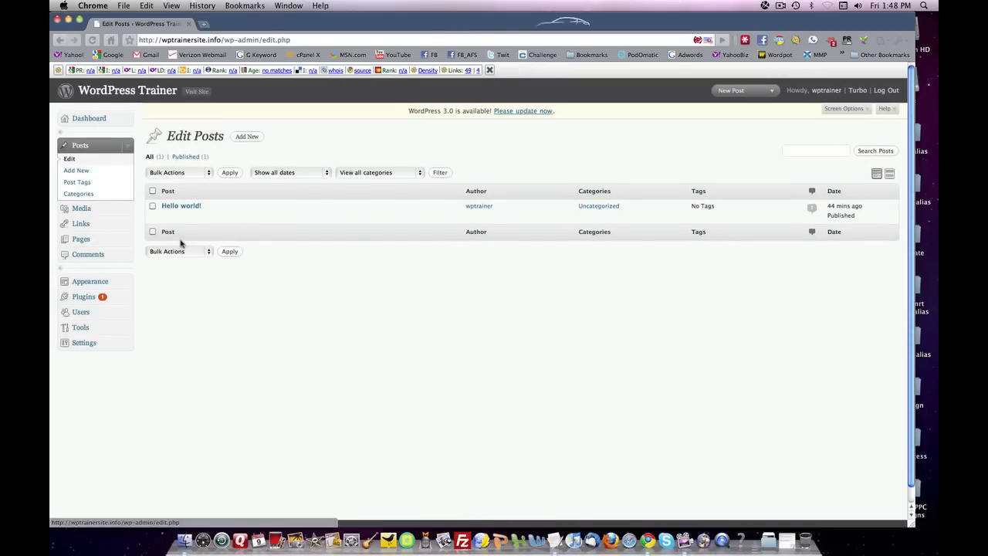
pyautogui.moveTo(865, 118)
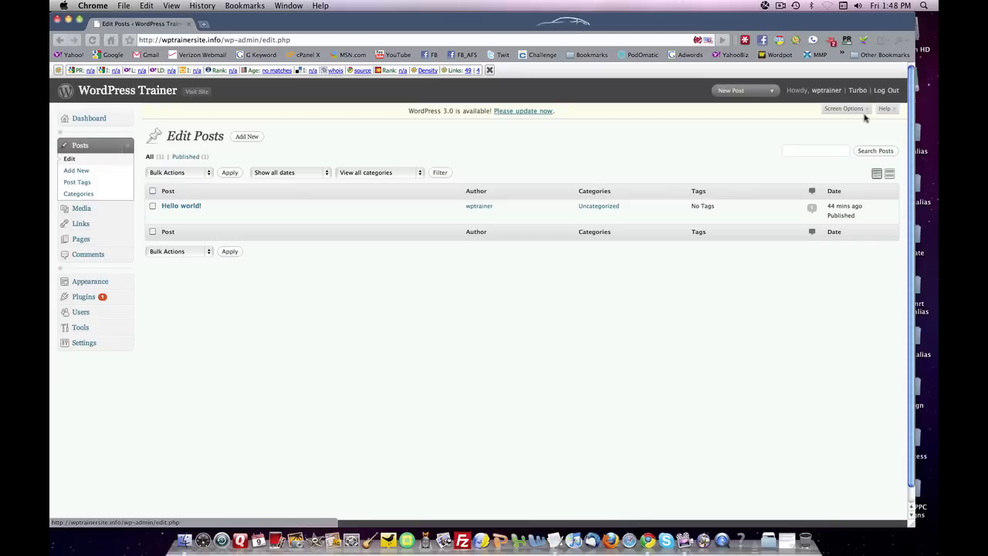
pyautogui.click(843, 108)
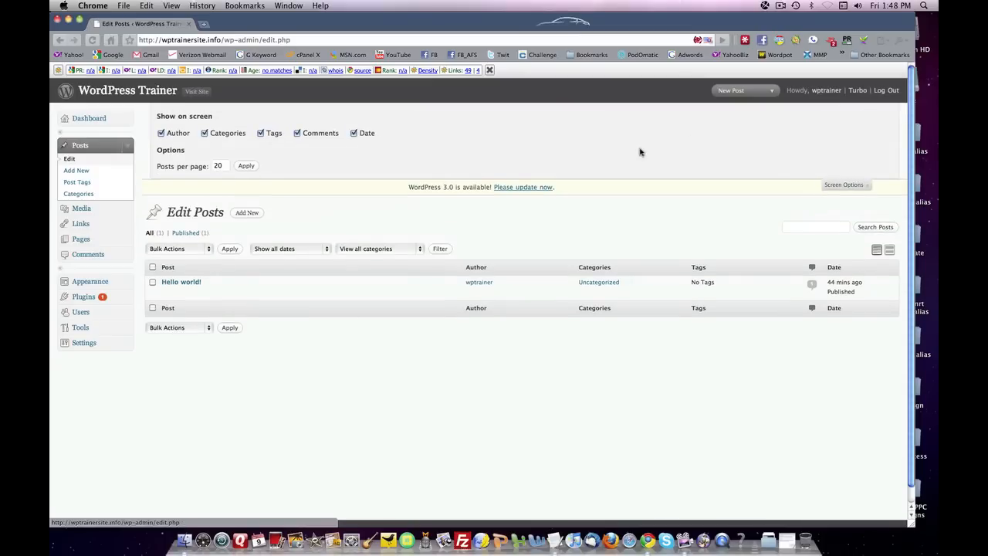
pyautogui.moveTo(171, 144)
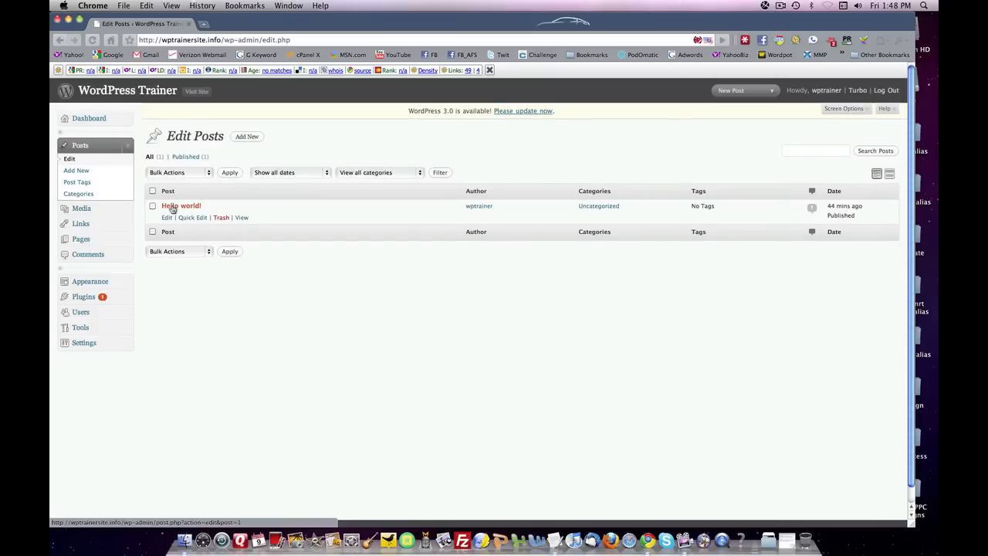
pyautogui.moveTo(167, 216)
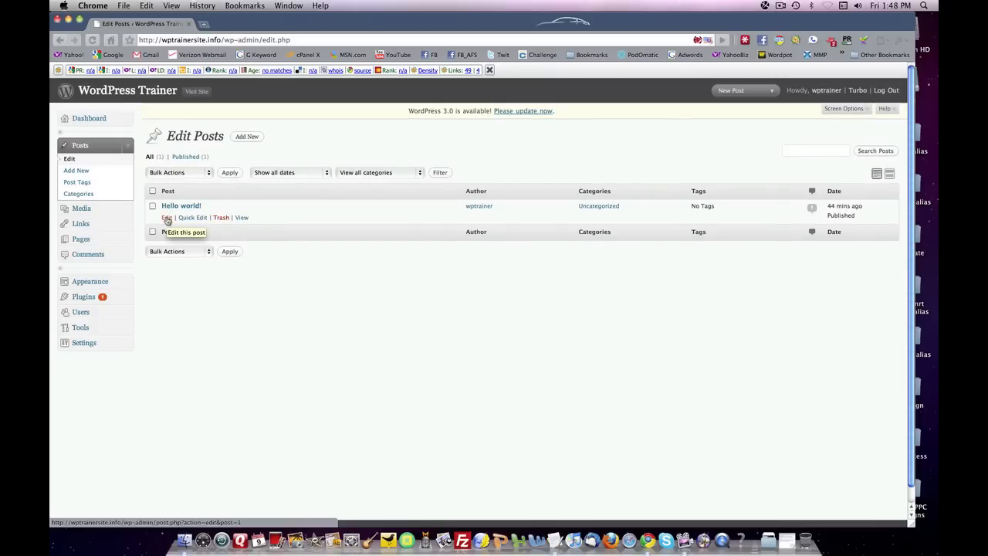
pyautogui.click(167, 217)
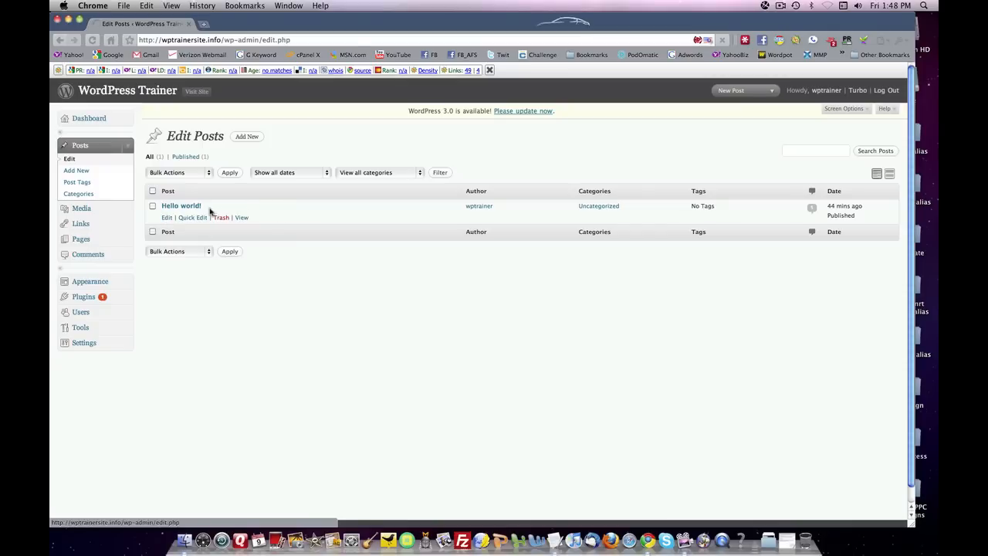
pyautogui.click(181, 205)
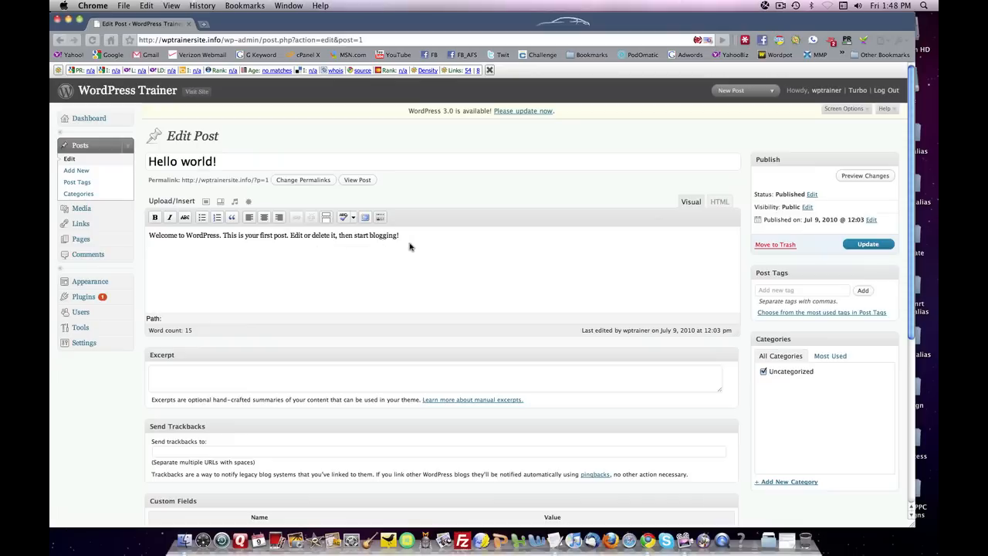
pyautogui.scroll(-3)
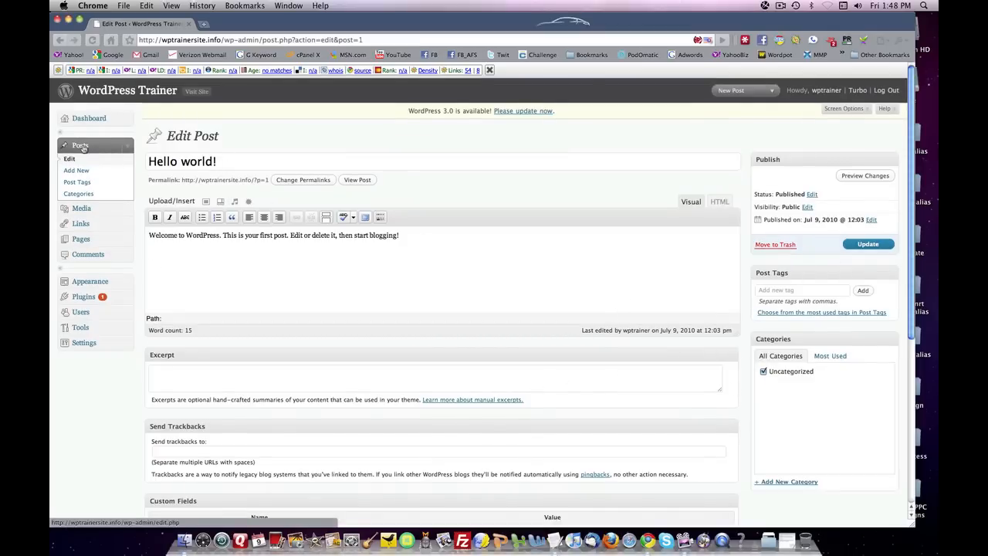
pyautogui.click(70, 158)
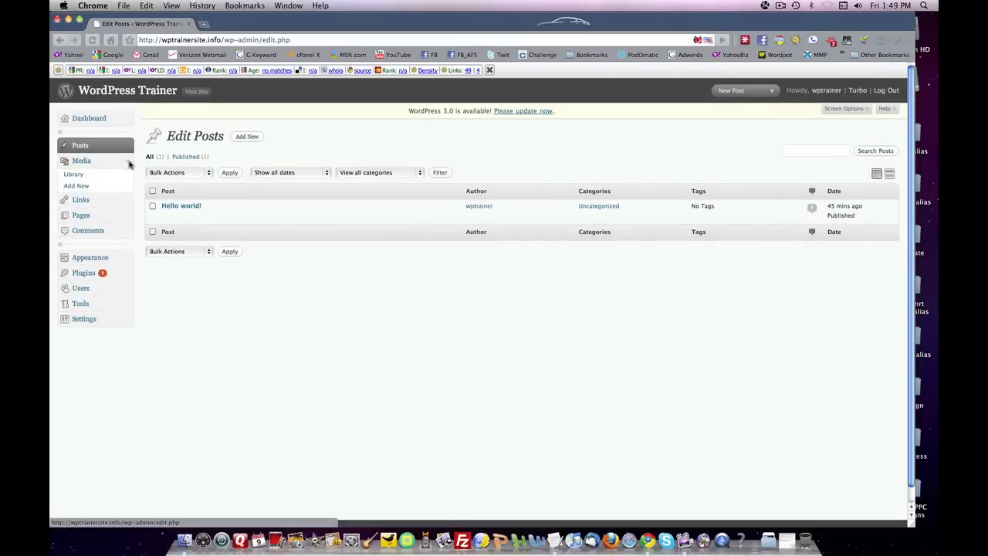
# Return to the Edit Posts list showing the single Hello world! post.
pyautogui.click(81, 160)
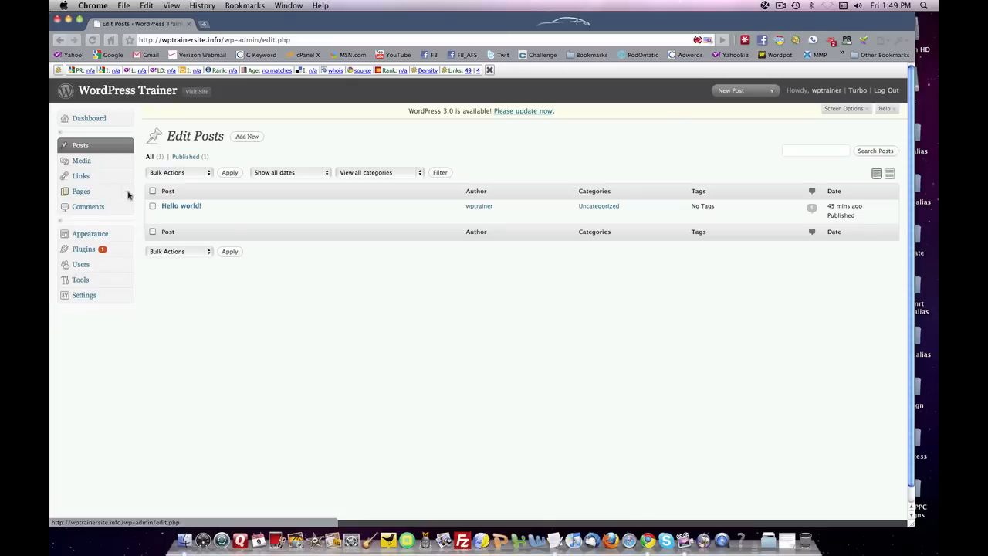
pyautogui.click(80, 192)
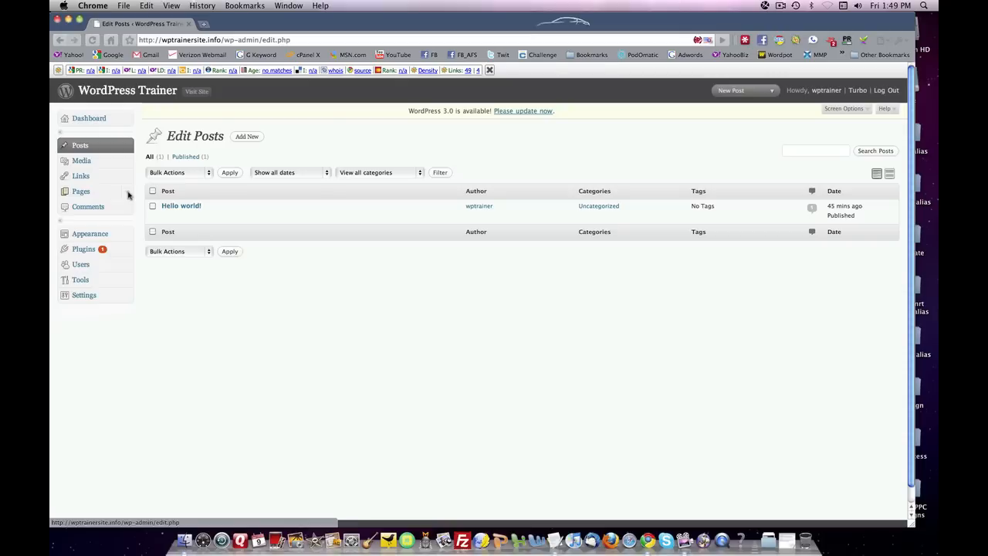
pyautogui.moveTo(126, 194)
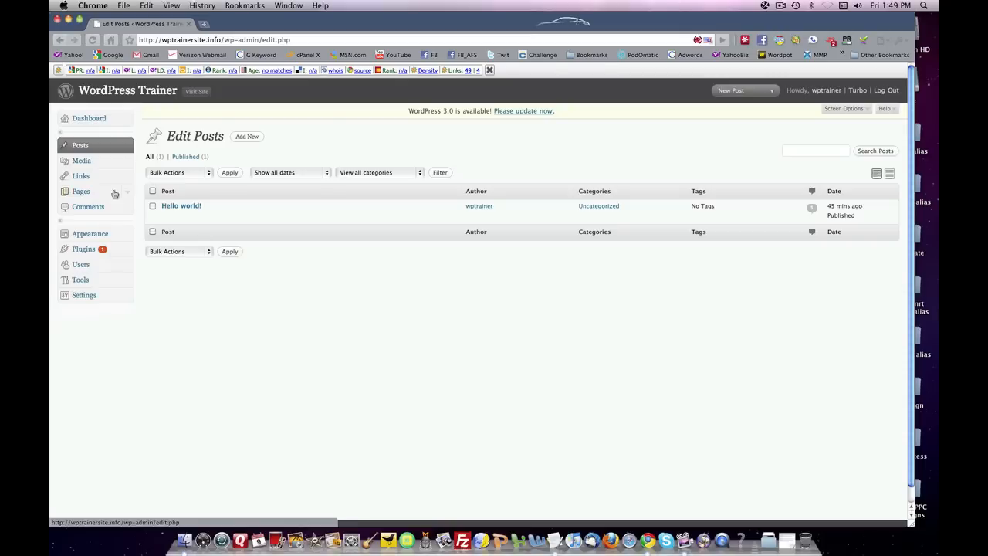
pyautogui.moveTo(127, 194)
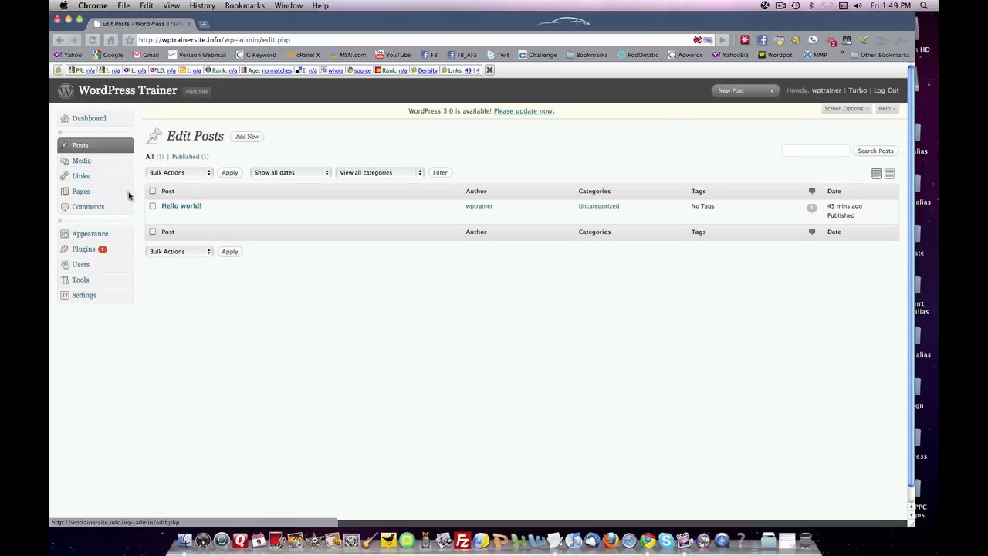
pyautogui.moveTo(88, 207)
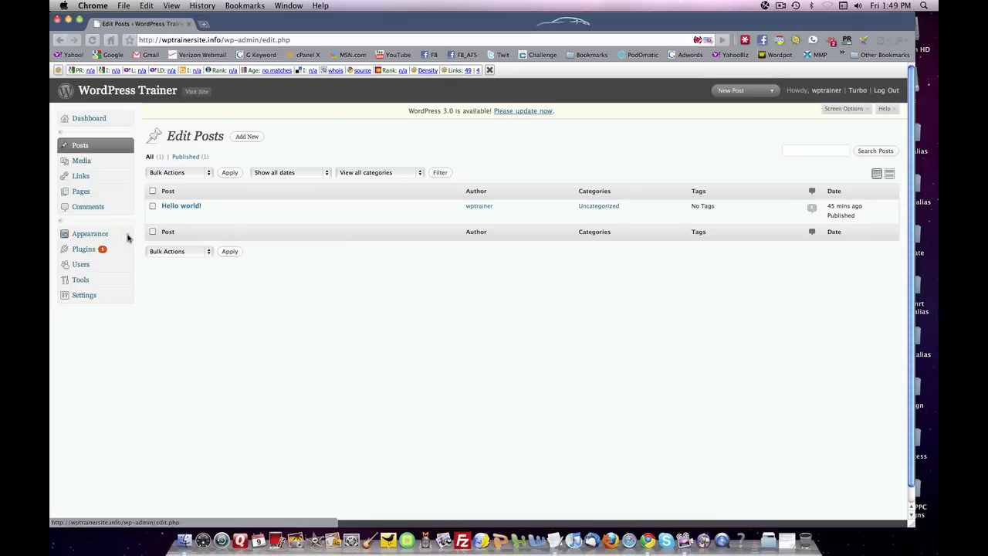
# Visit Manage Themes and Manage Plugins, then return to the Dashboard.
pyautogui.click(90, 233)
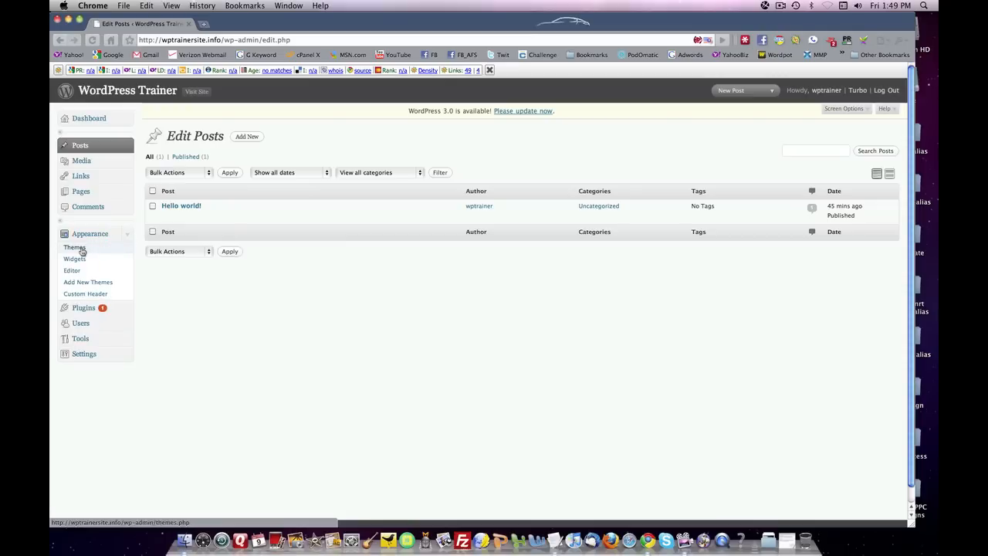
pyautogui.click(74, 247)
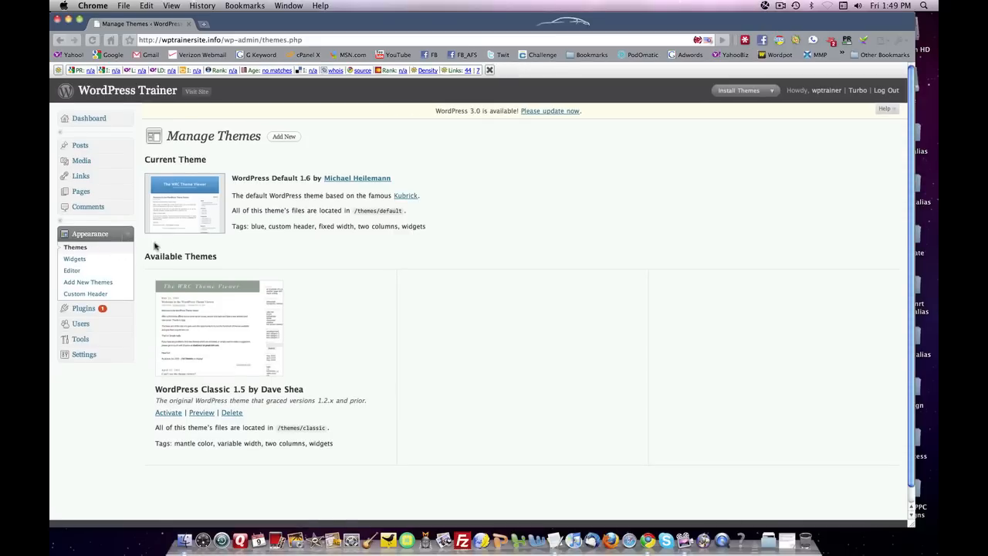
pyautogui.moveTo(125, 250)
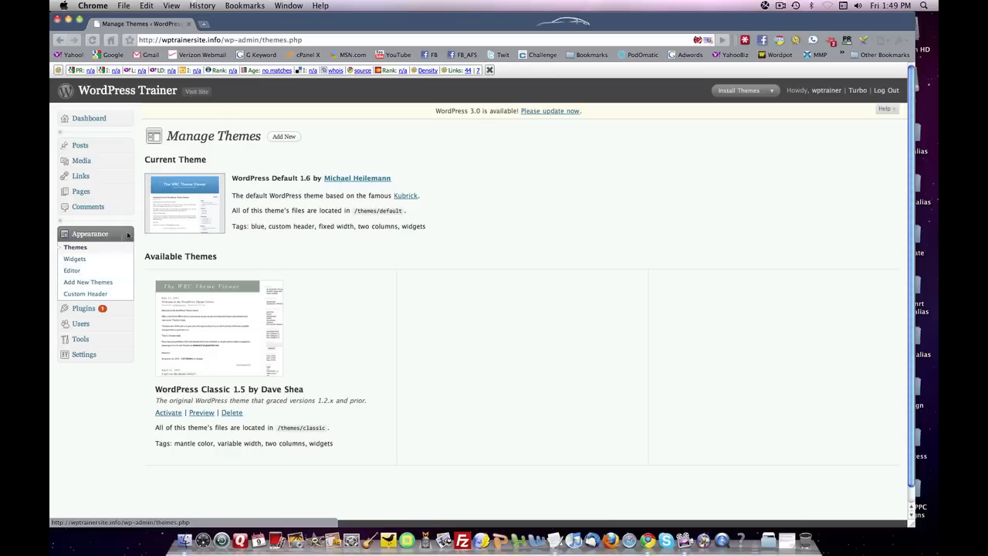
pyautogui.click(90, 233)
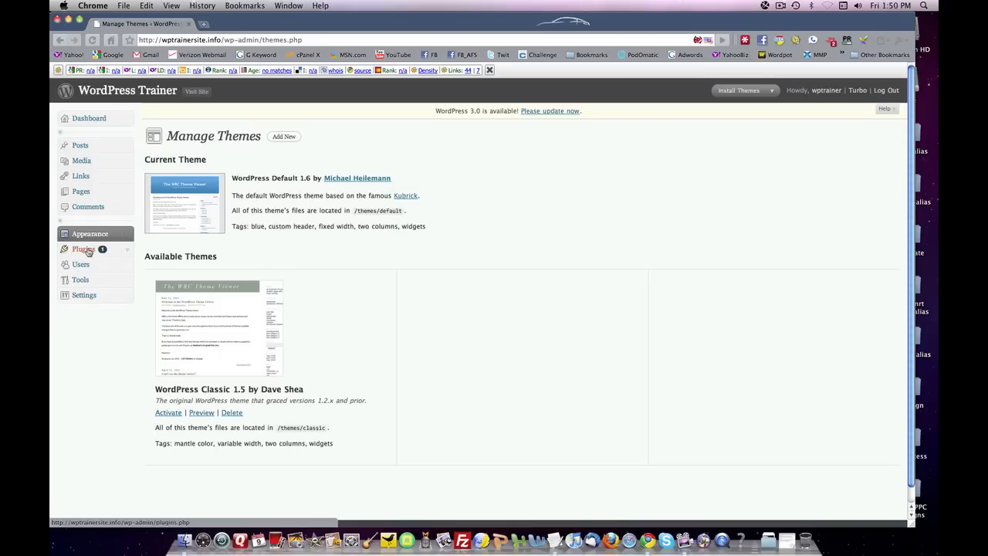
pyautogui.click(83, 248)
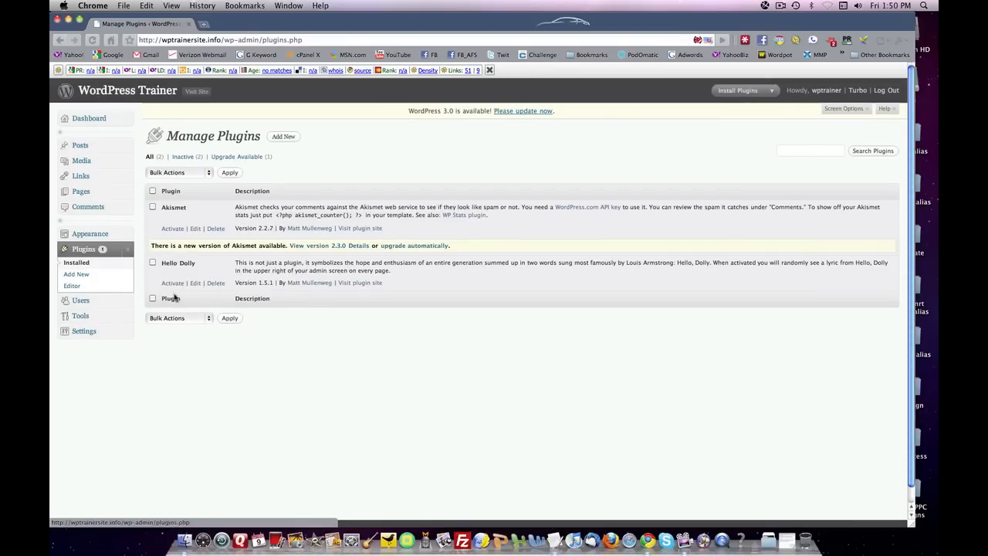
pyautogui.moveTo(175, 213)
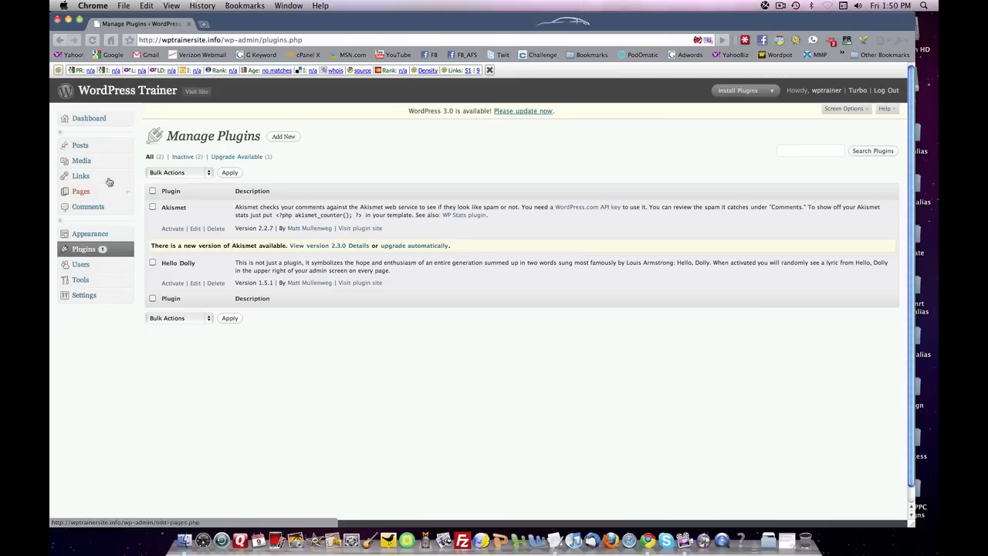
pyautogui.click(89, 117)
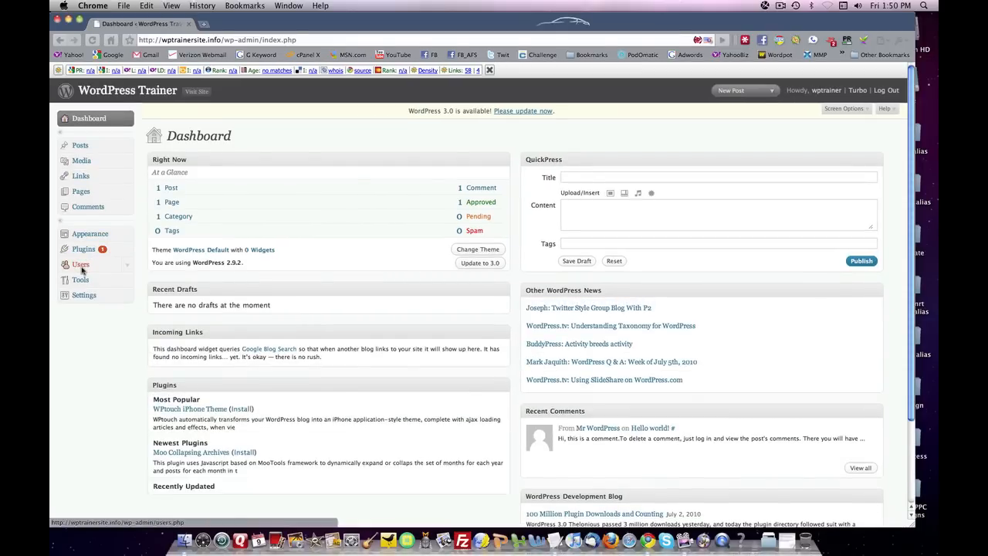
# Save the General Settings unchanged, keeping the blog title WordPress Trainer.
pyautogui.click(81, 264)
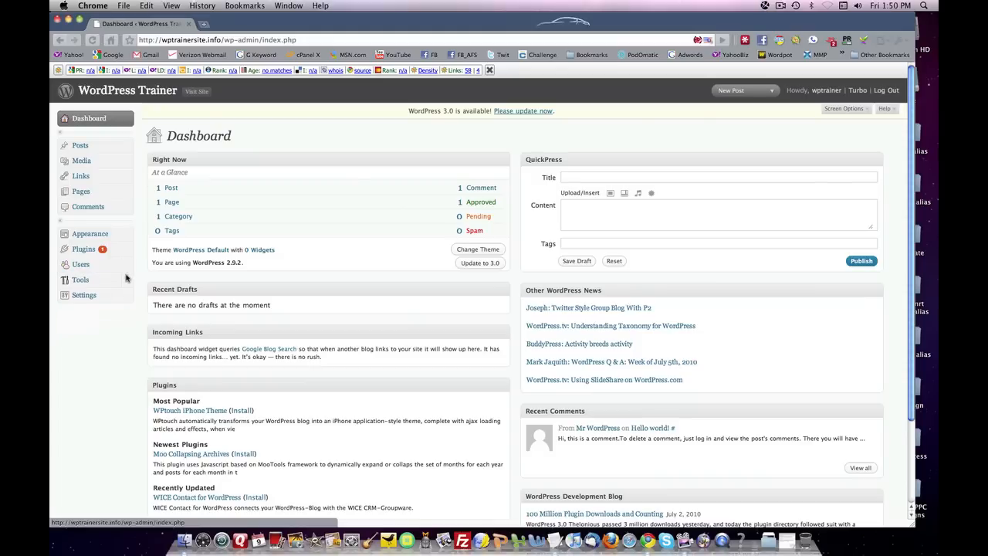
pyautogui.click(80, 279)
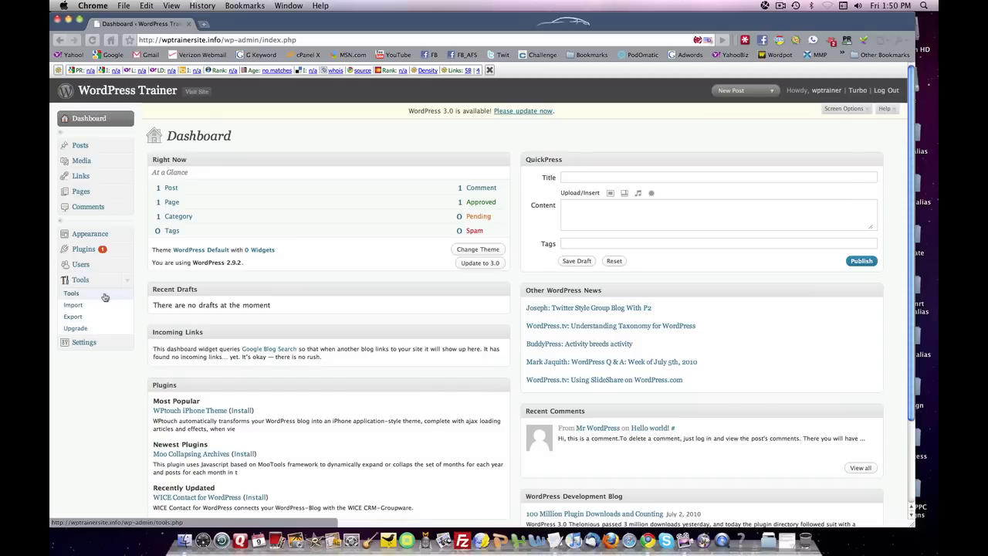
pyautogui.moveTo(105, 296)
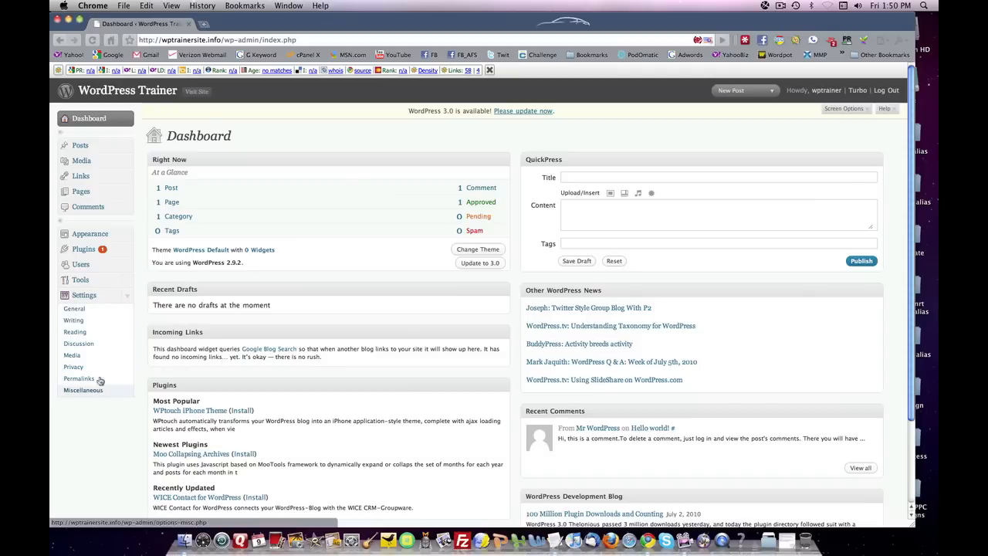
pyautogui.click(74, 309)
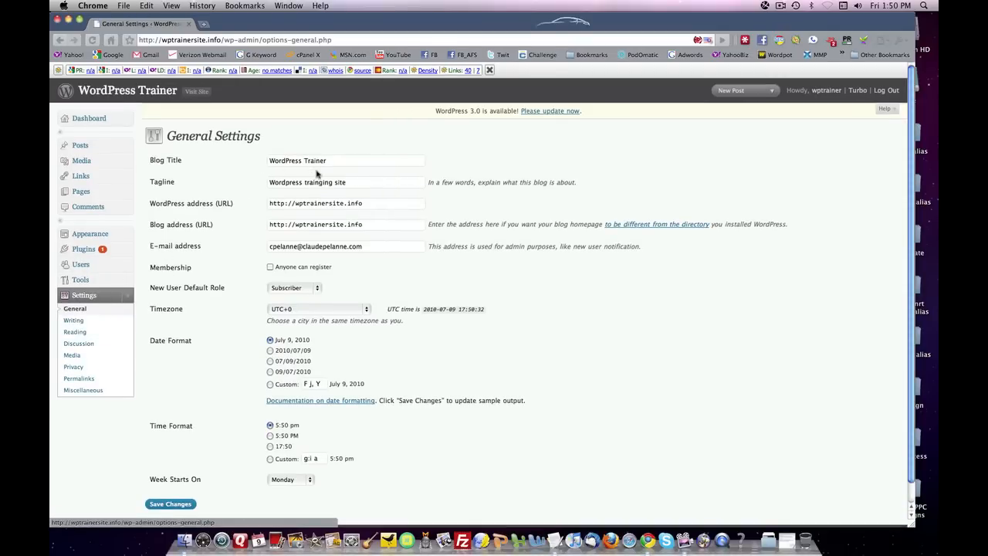
pyautogui.moveTo(327, 173)
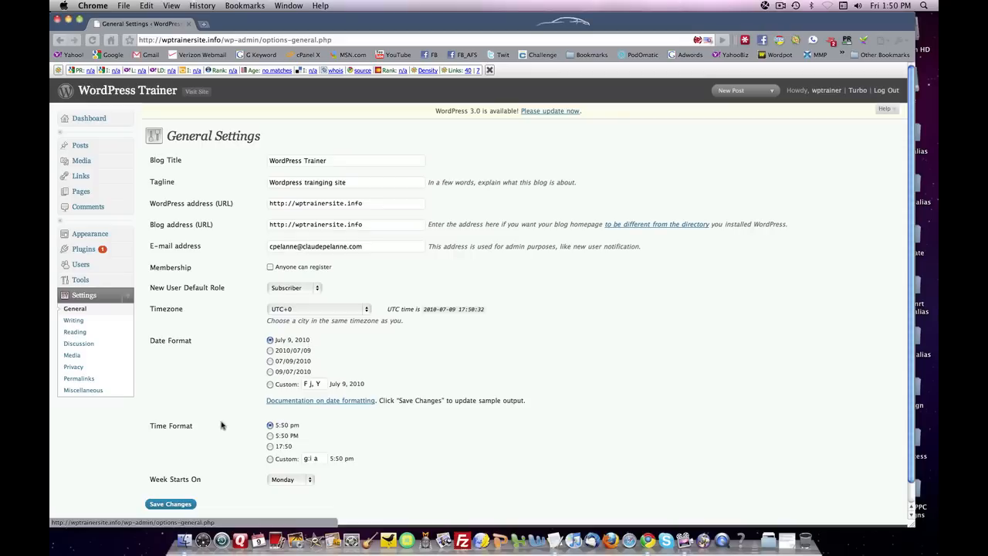
pyautogui.click(170, 503)
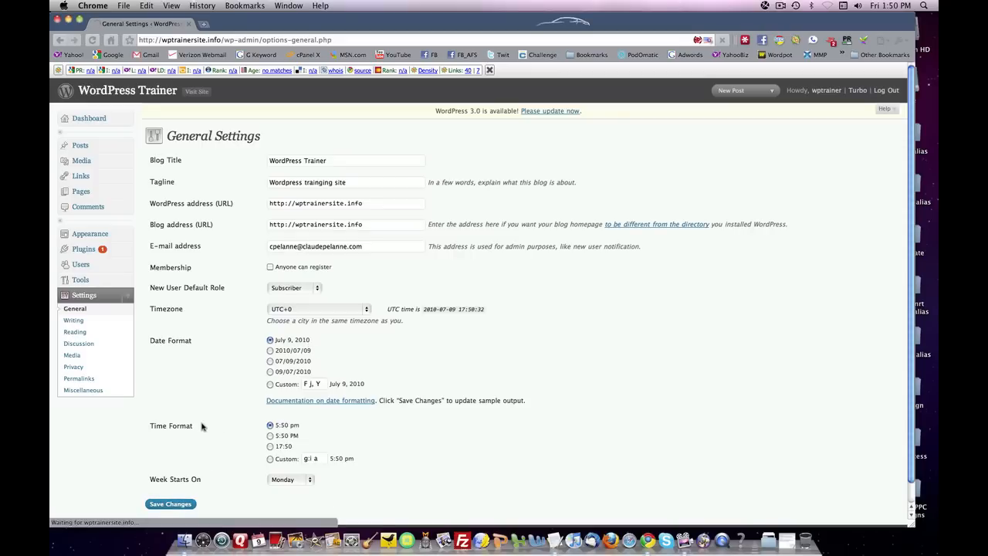
pyautogui.click(170, 504)
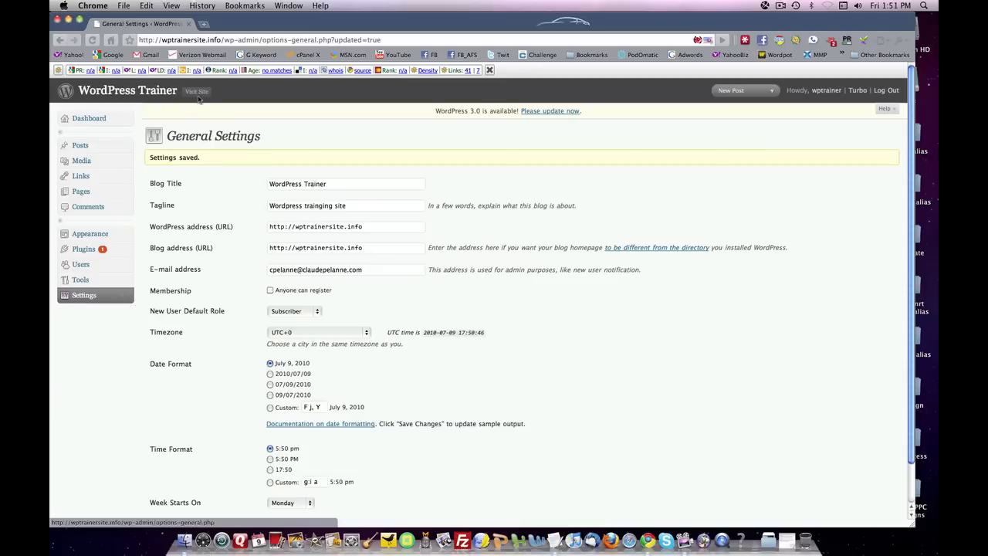
pyautogui.click(198, 91)
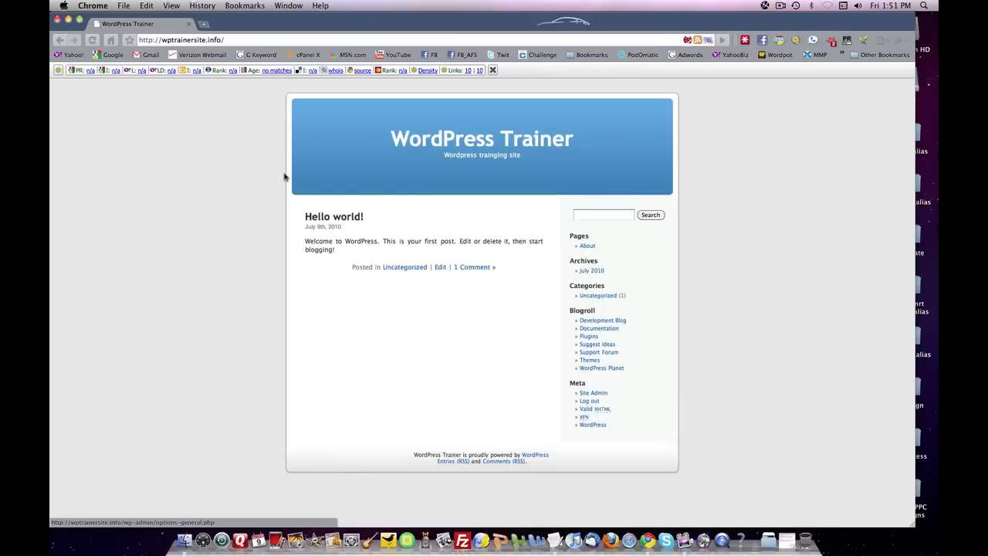
pyautogui.moveTo(334, 195)
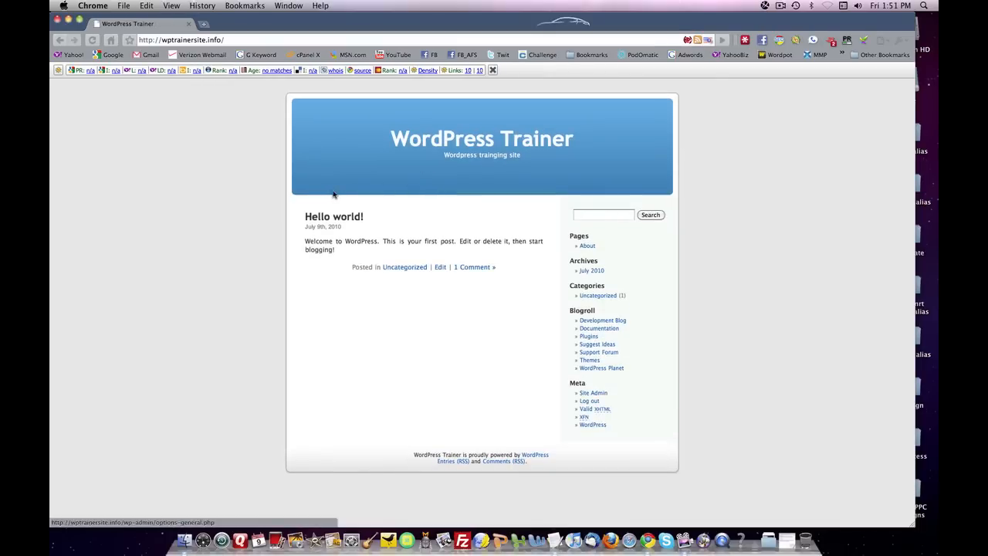
pyautogui.moveTo(334, 188)
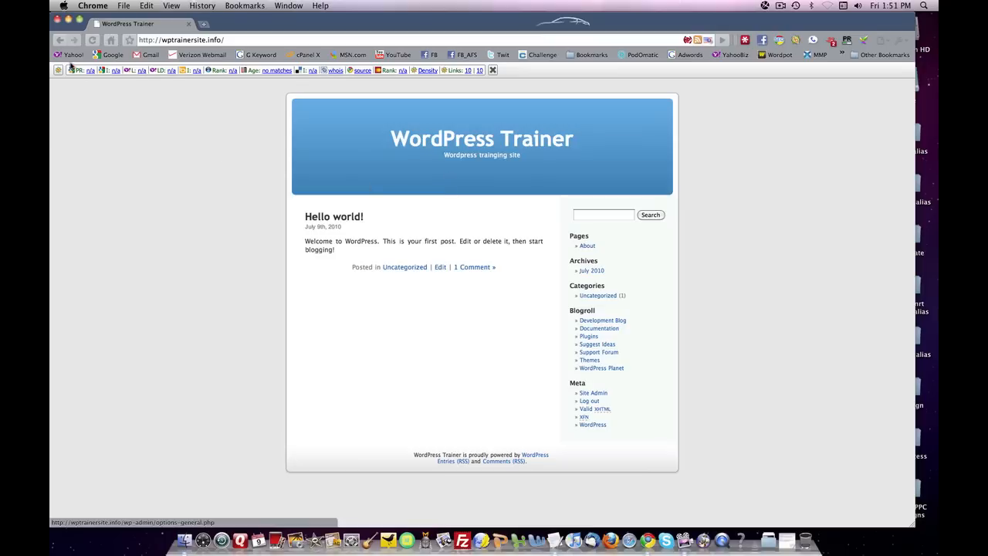
pyautogui.moveTo(167, 76)
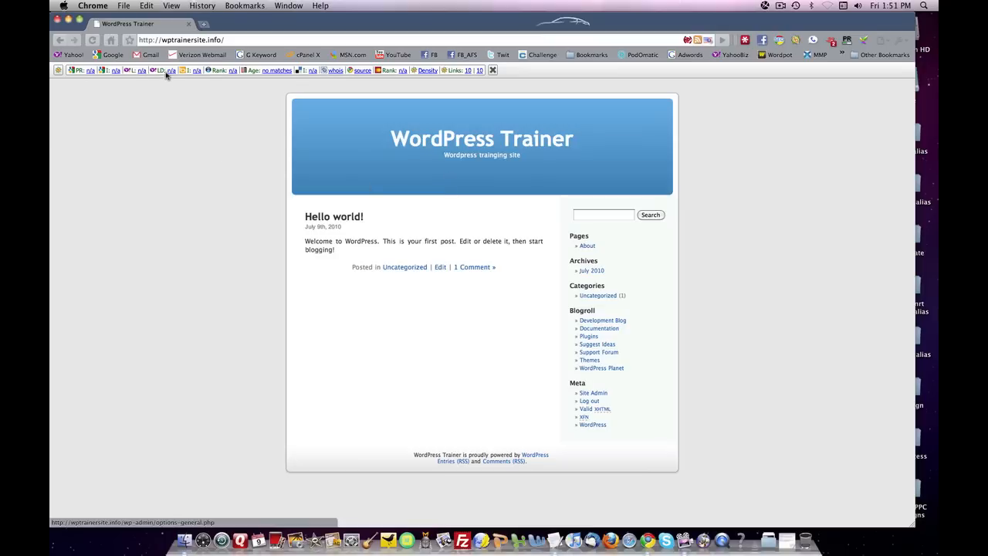
pyautogui.moveTo(291, 142)
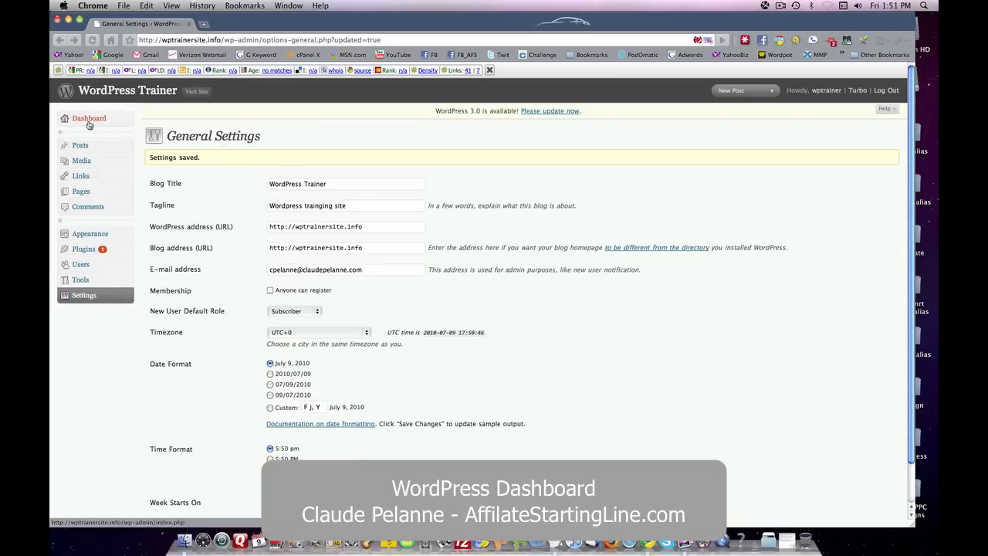
# Return to the Dashboard and expand the Settings submenu.
pyautogui.click(90, 118)
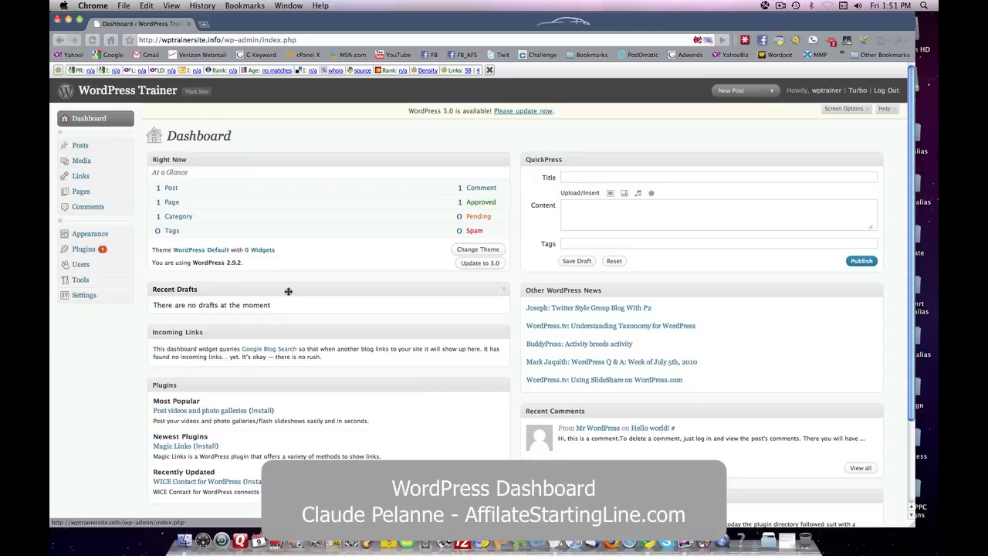
pyautogui.moveTo(286, 313)
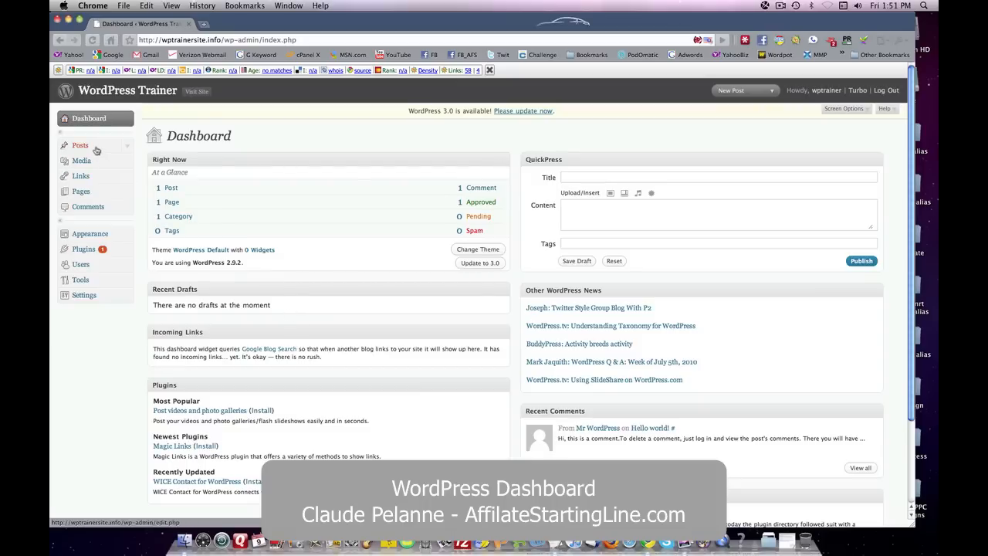
pyautogui.moveTo(279, 153)
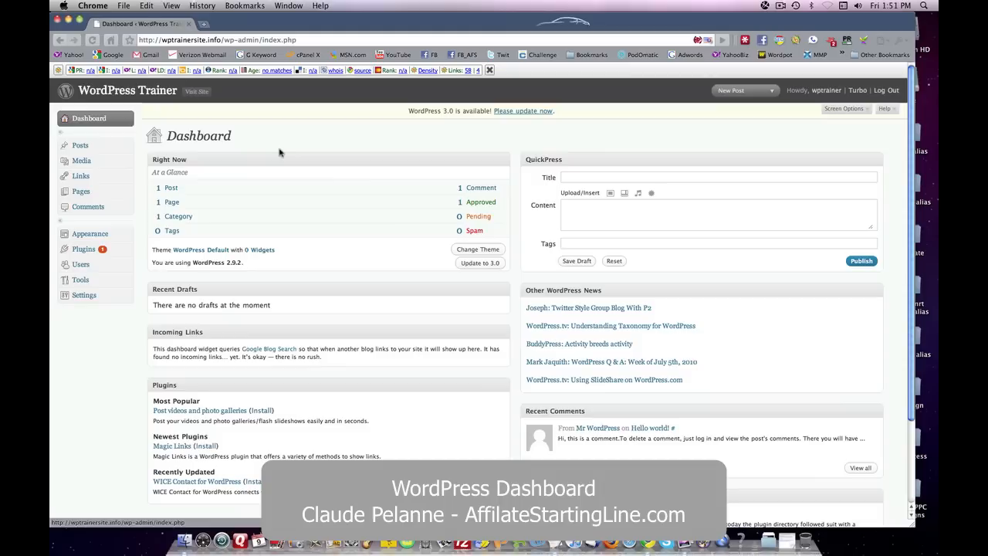
pyautogui.moveTo(130, 299)
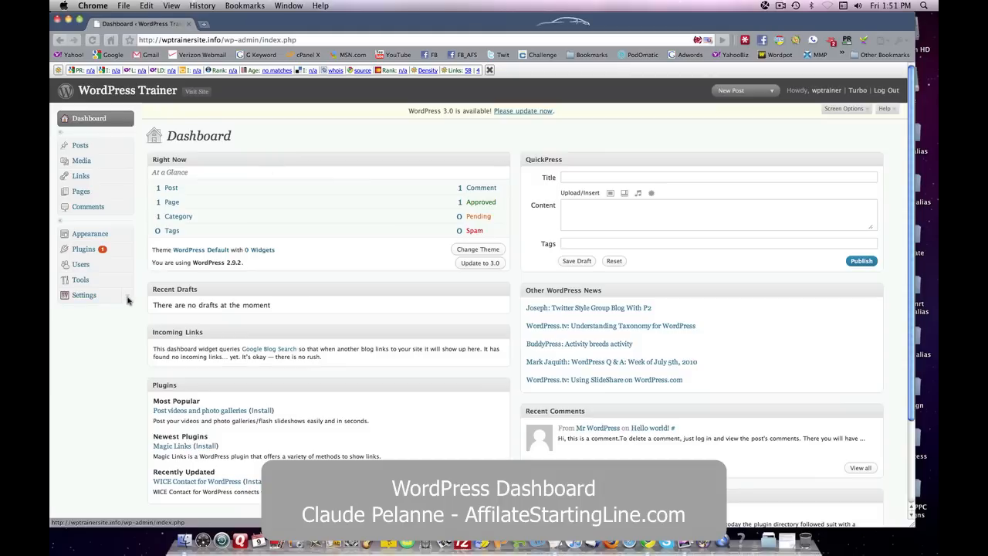
pyautogui.click(83, 295)
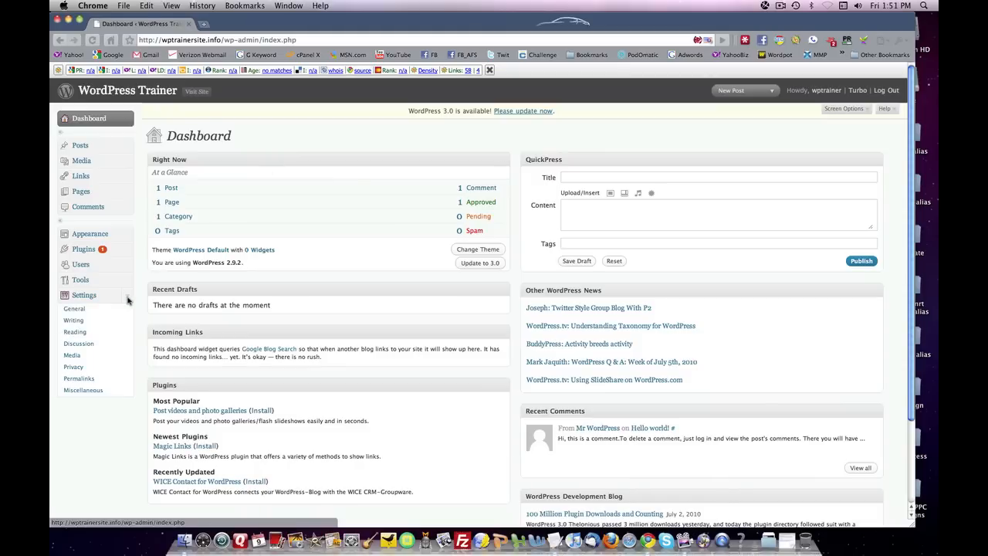